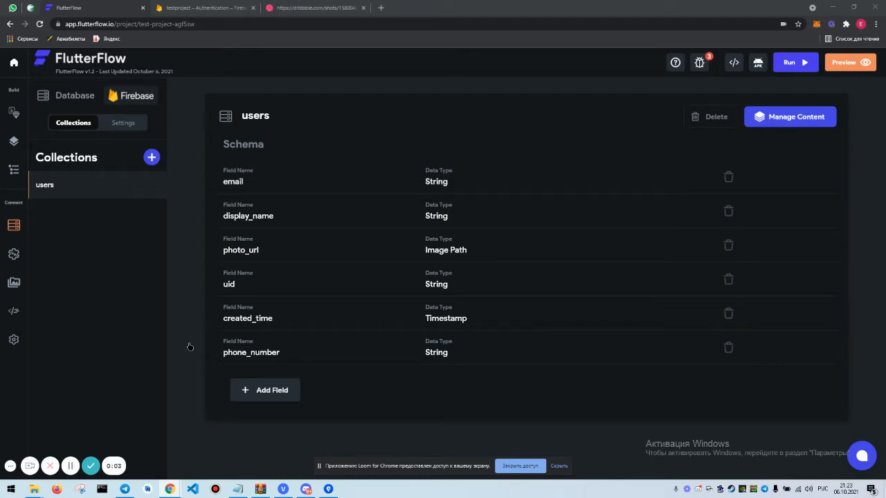
mouse_move(129, 292)
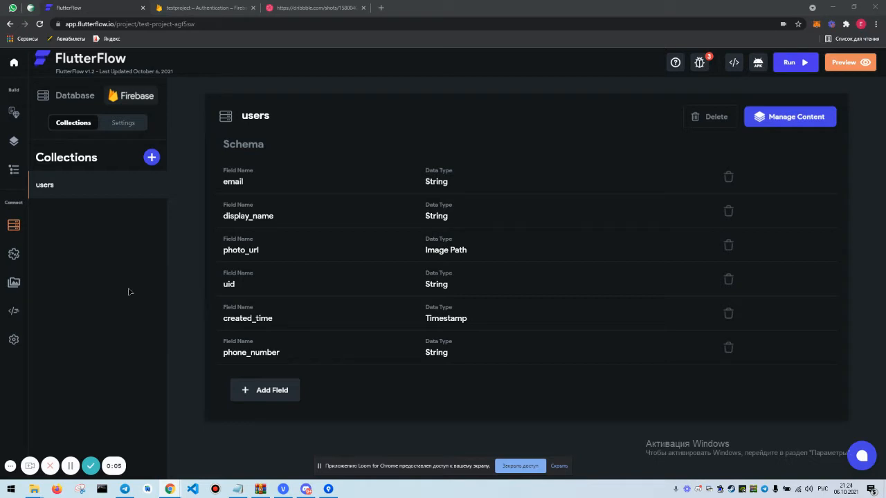
mouse_move(165, 336)
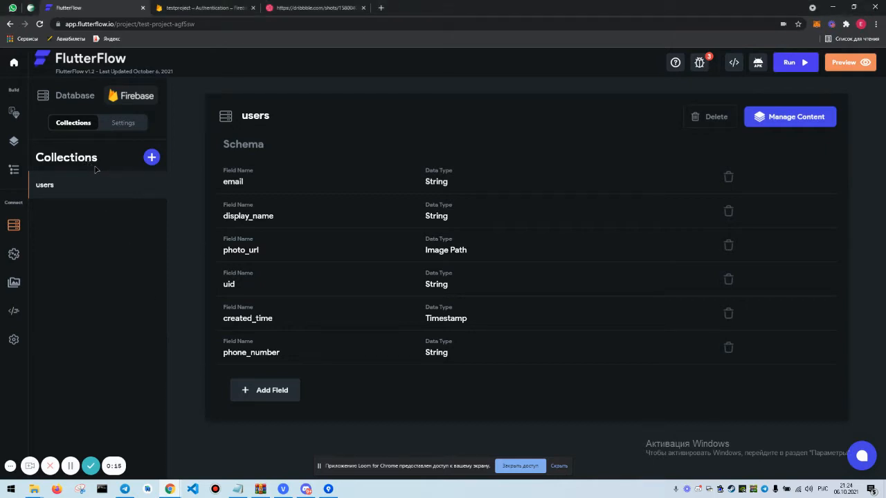
mouse_move(275, 234)
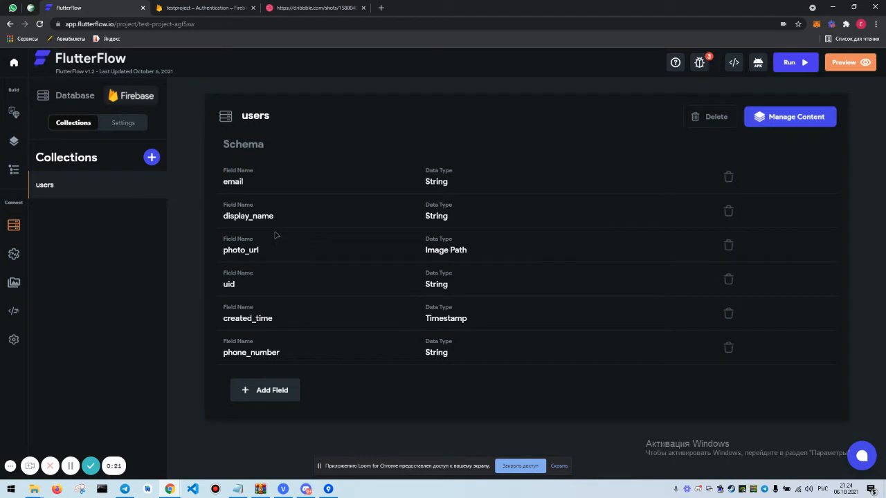
Check the Firestore settings and users schema, then bring up the Dribbble pharmacy design
left_click(121, 122)
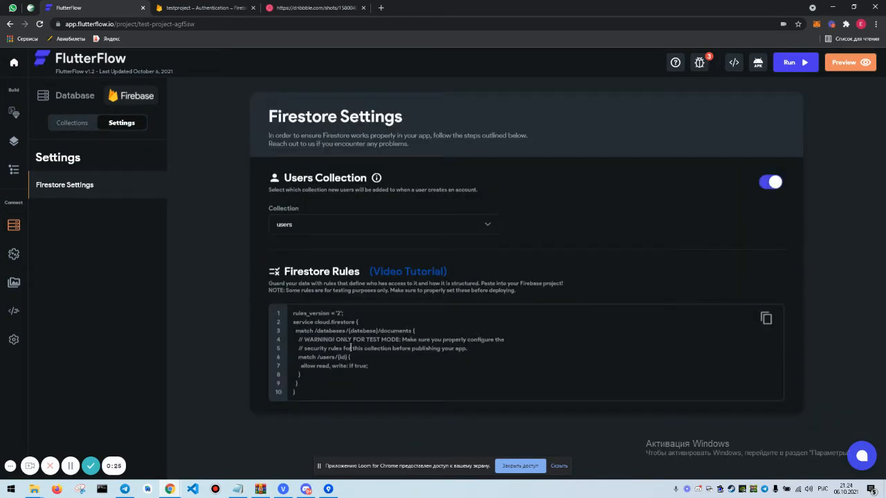
left_click(74, 123)
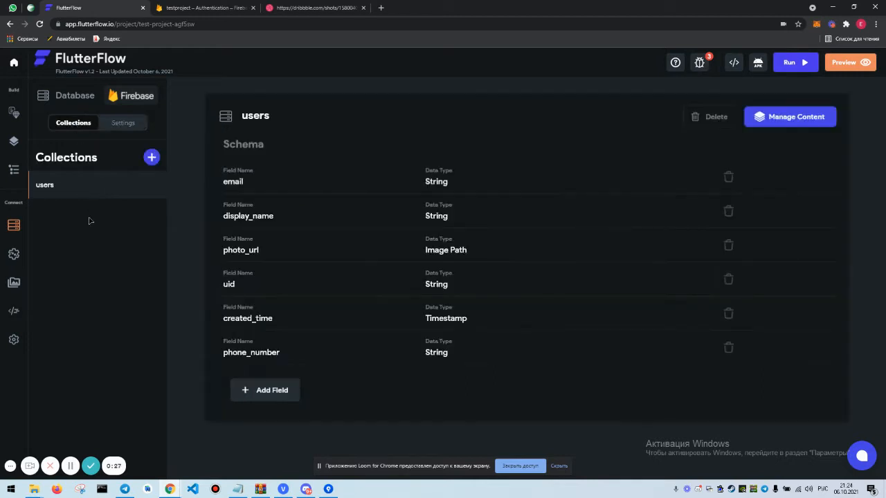
mouse_move(74, 378)
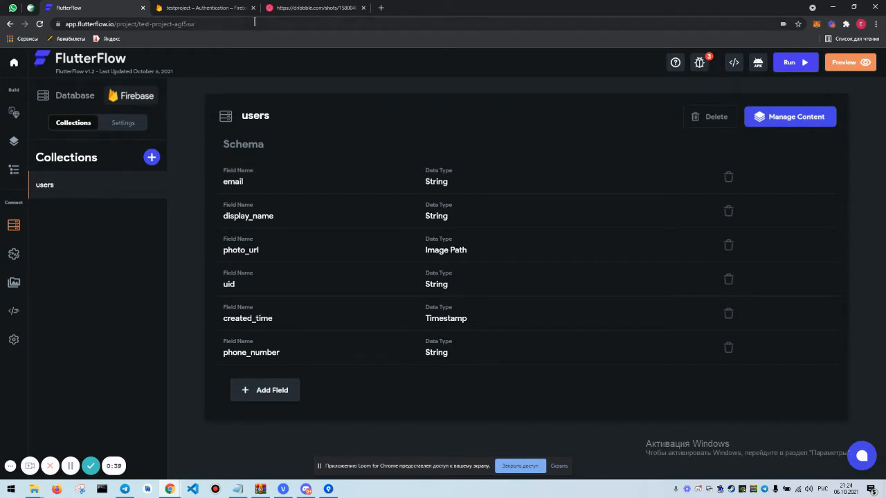
left_click(315, 8)
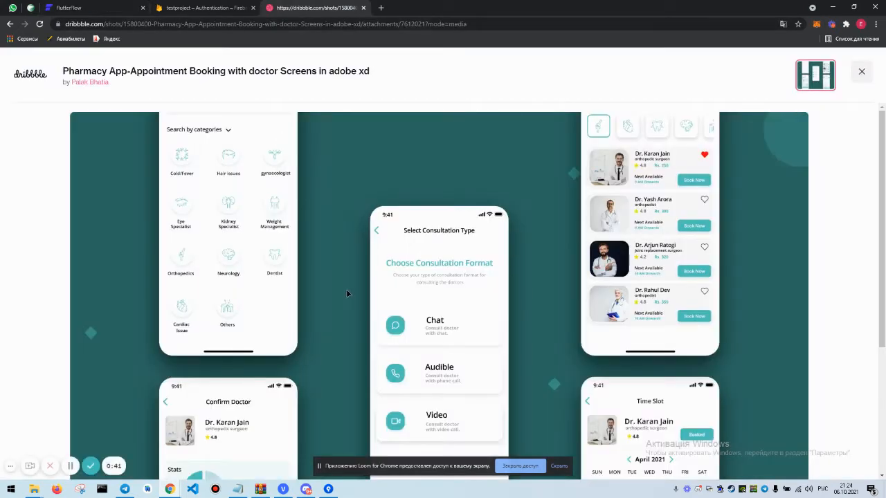
scroll("down", 3)
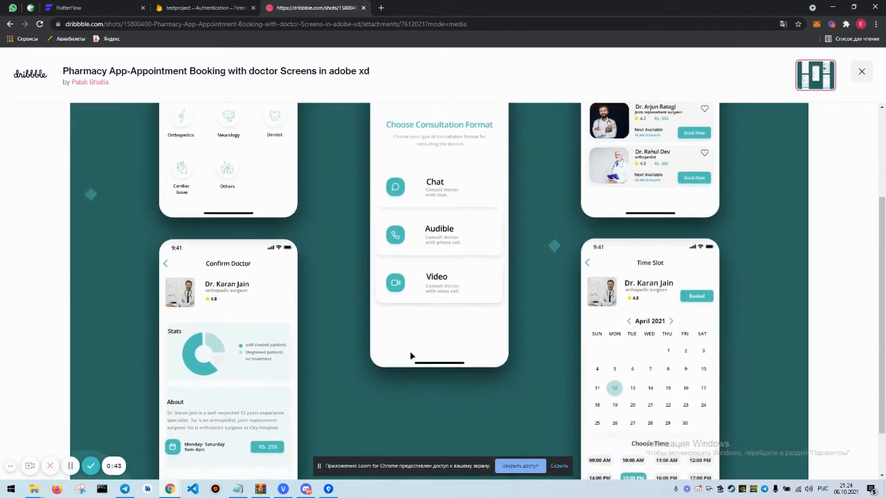
Glance back at FlutterFlow, then scroll through the doctor list and time slot screens
left_click(90, 8)
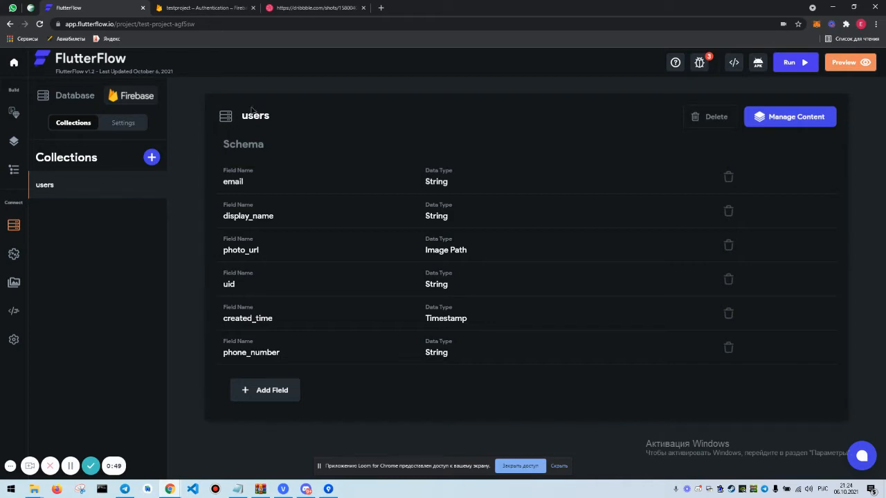
left_click(316, 8)
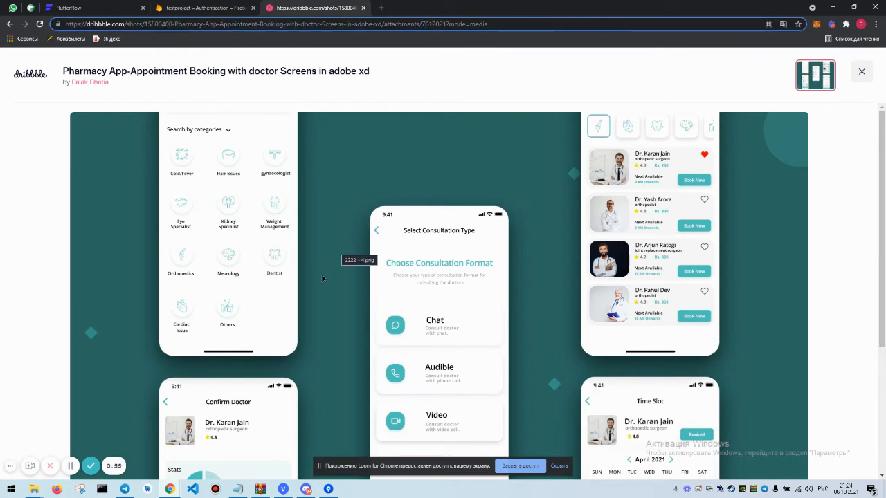
scroll("down", 3)
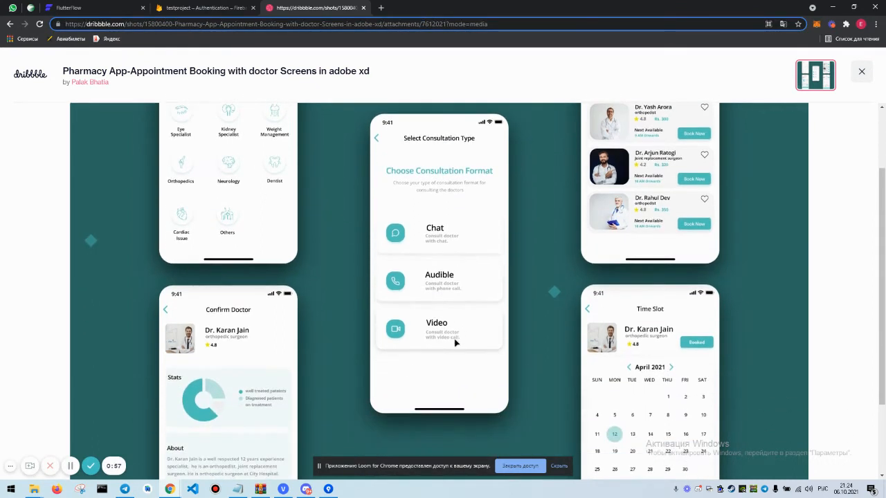
scroll("down", 3)
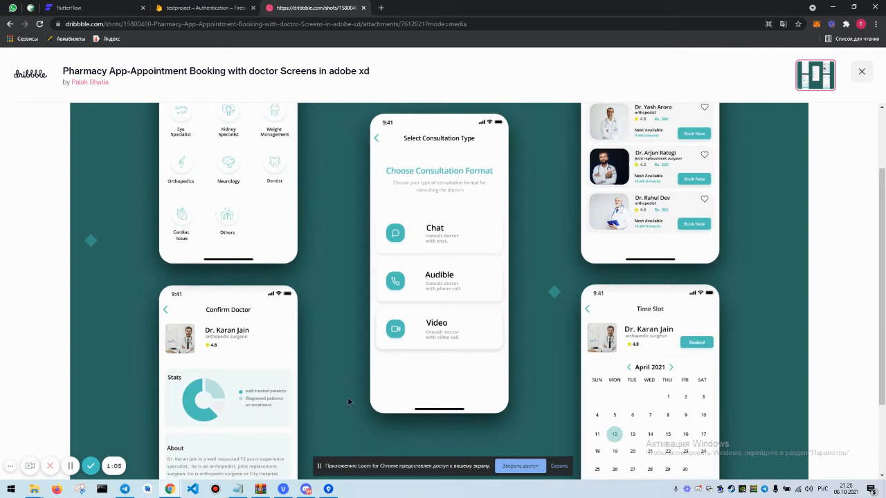
mouse_move(378, 270)
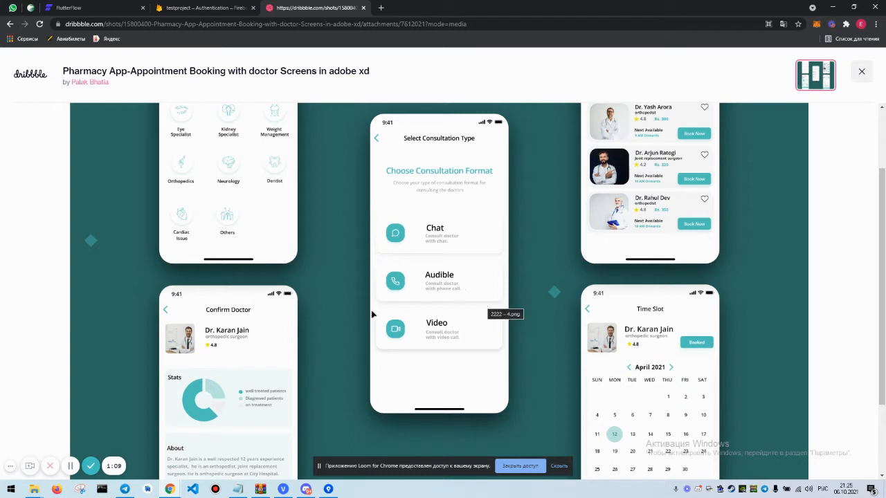
mouse_move(416, 334)
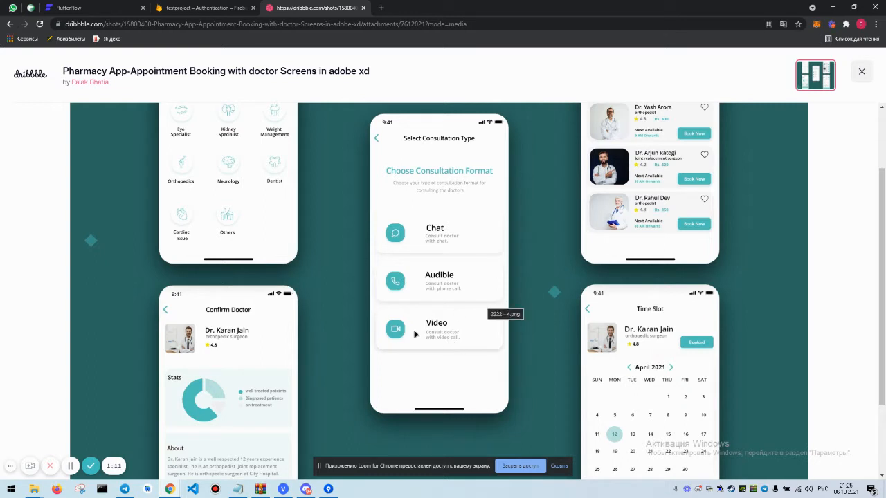
scroll("down", 3)
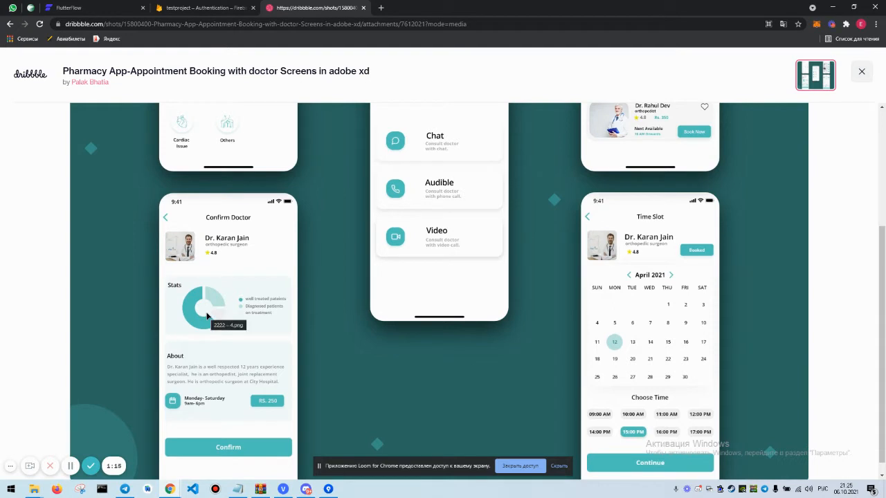
mouse_move(255, 325)
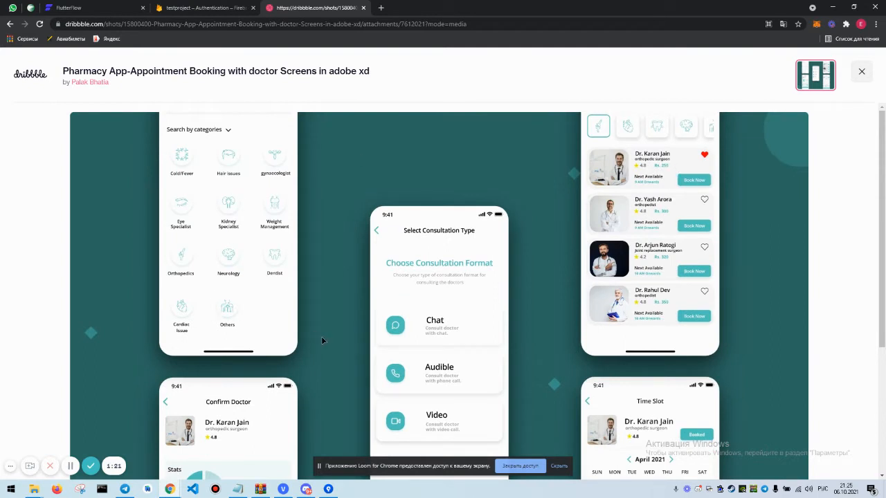
scroll("down", 3)
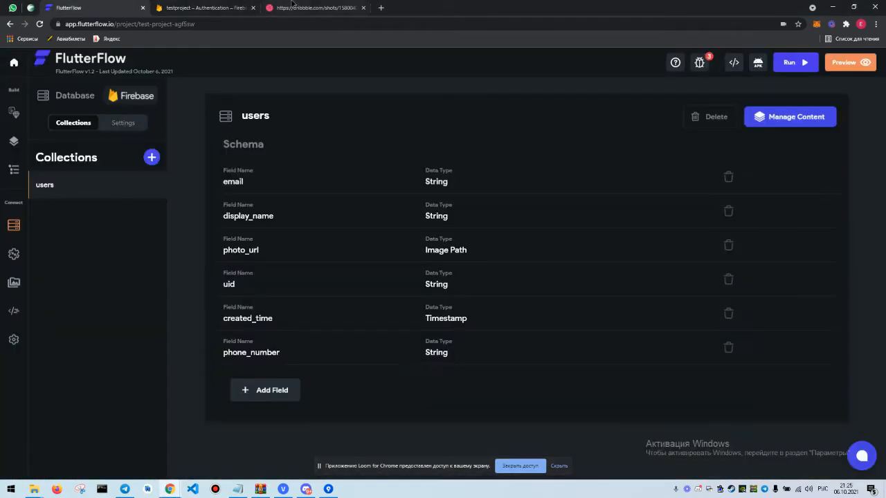
left_click(315, 7)
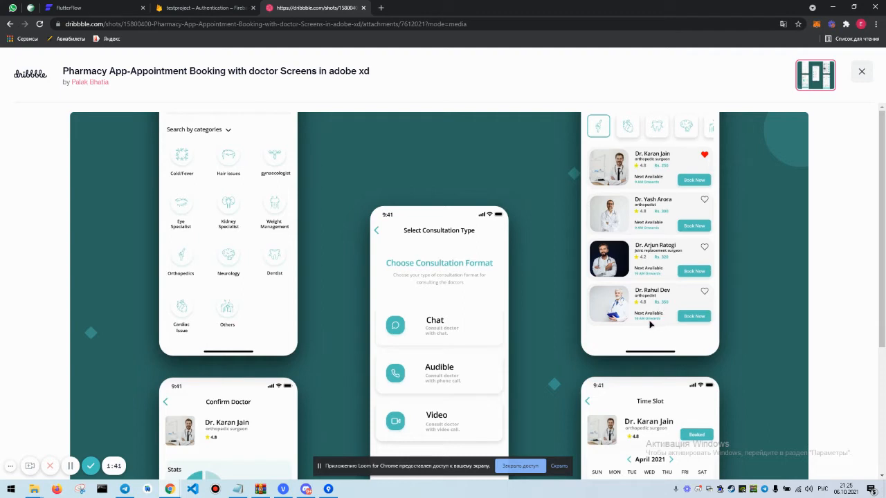
Draft a //users section listing type, grade, price and description fields
scroll("down", 3)
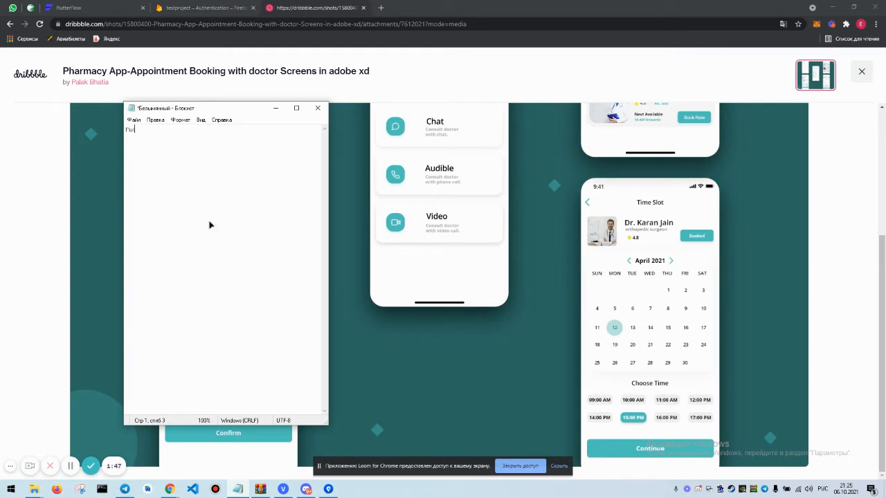
type("users")
type("Name")
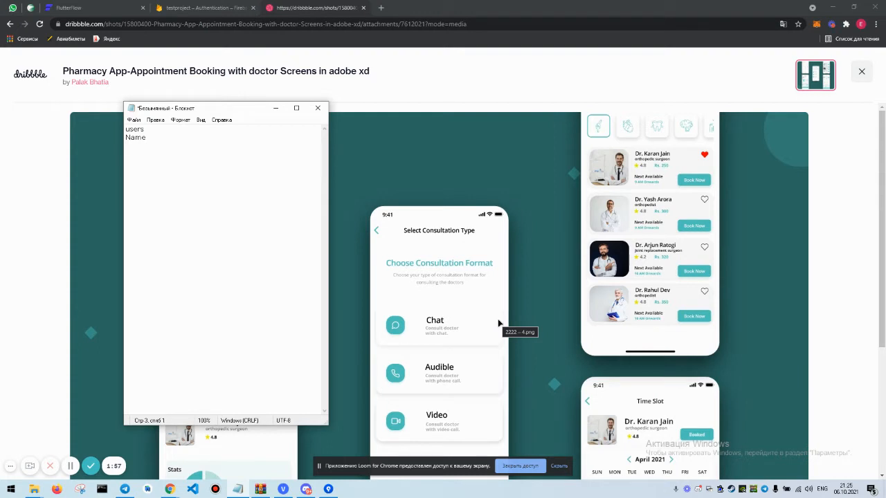
type("type of a doctor")
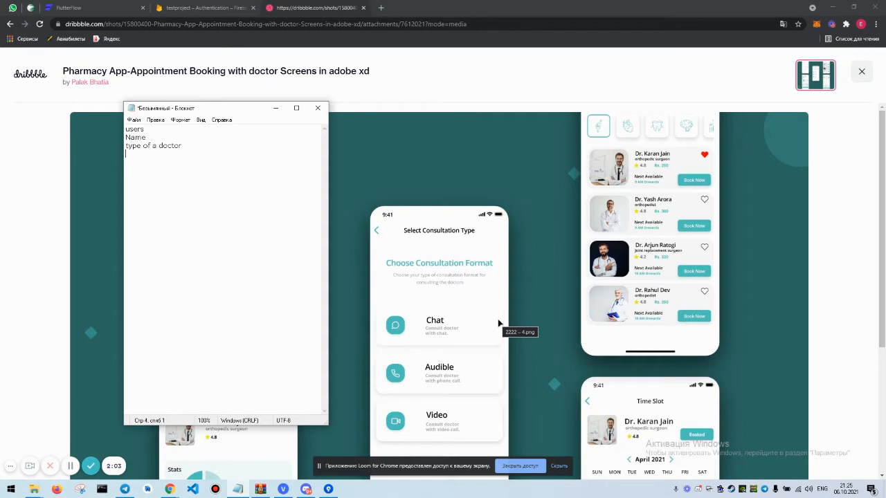
type("grra")
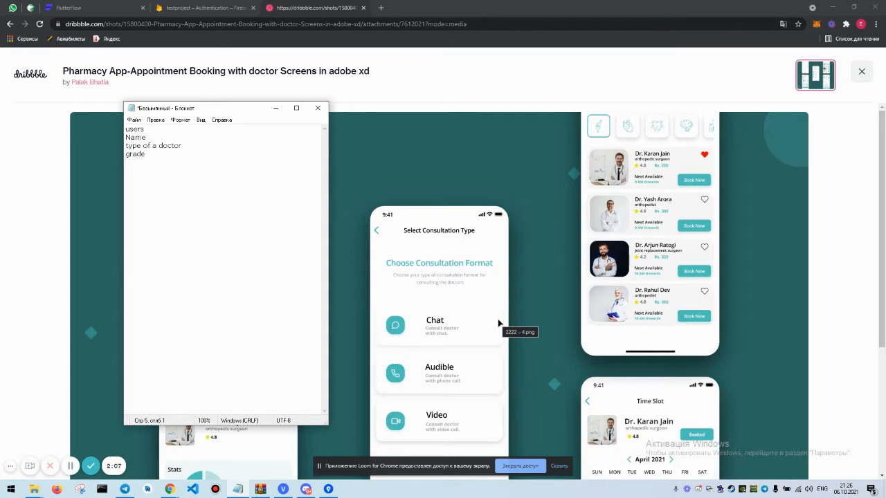
type("price")
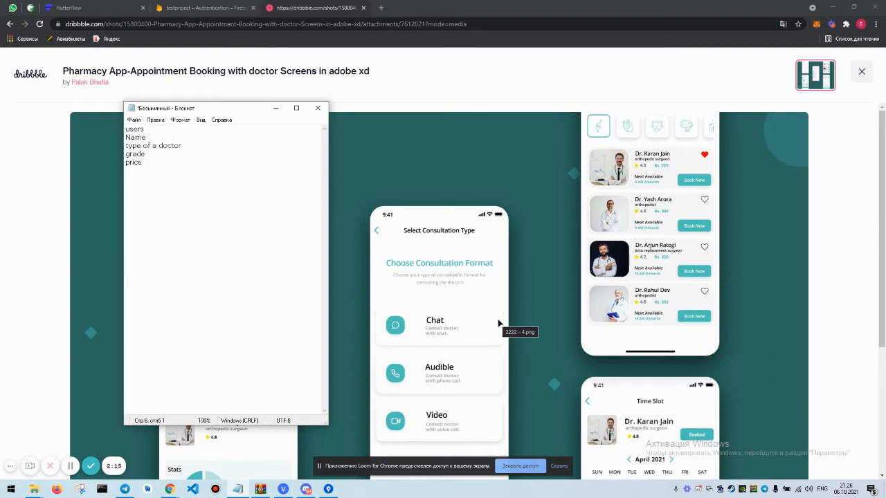
scroll("down", 3)
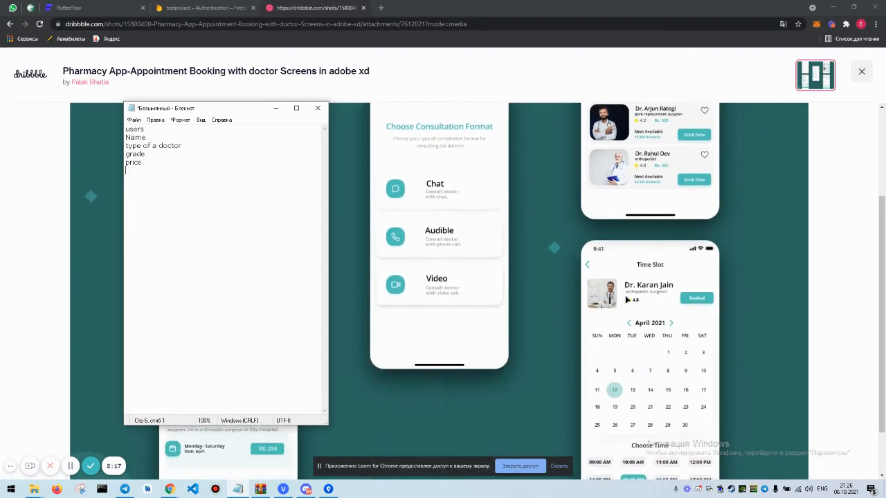
scroll("down", 3)
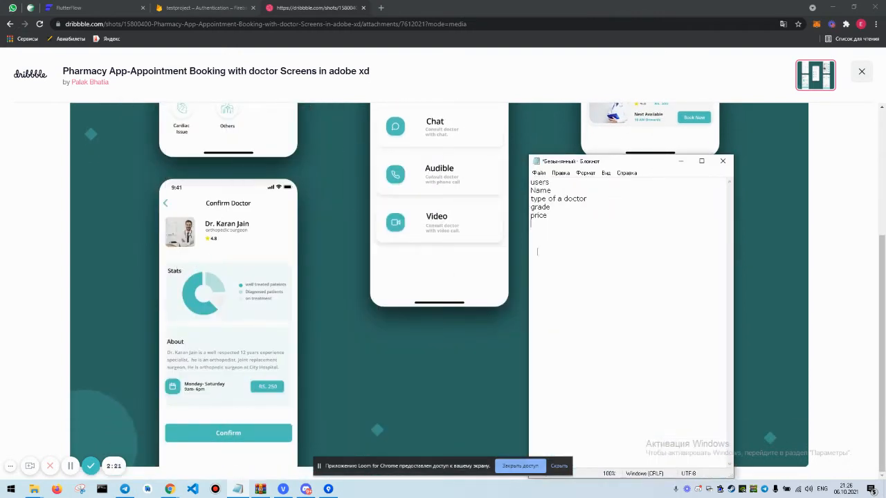
type("description")
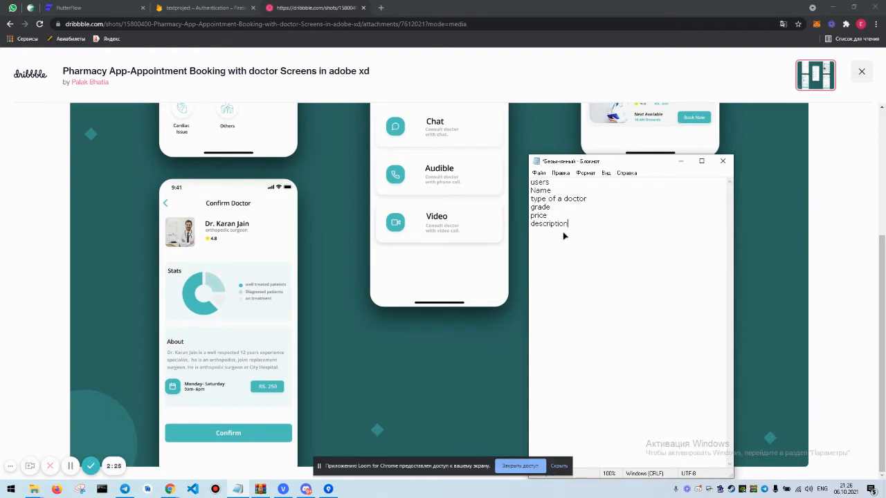
Add name and img fields for categories, then begin the calendar and //chat headings
scroll("down", 3)
type("//categories")
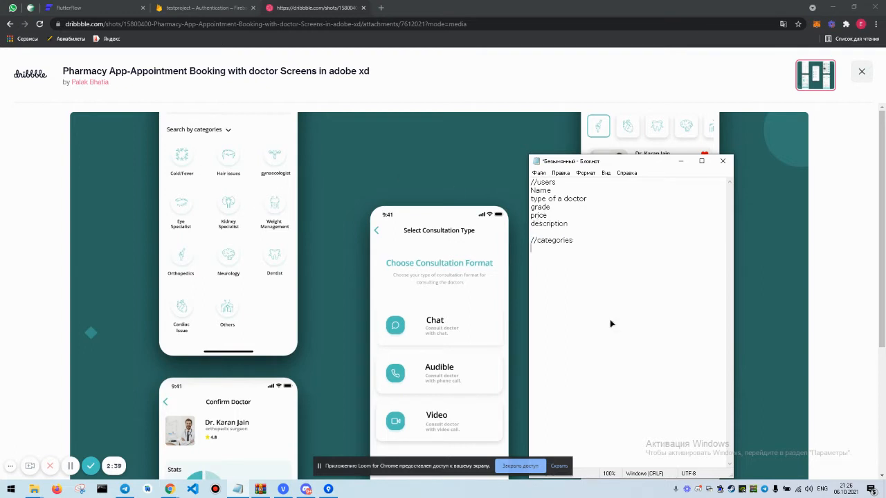
type("name")
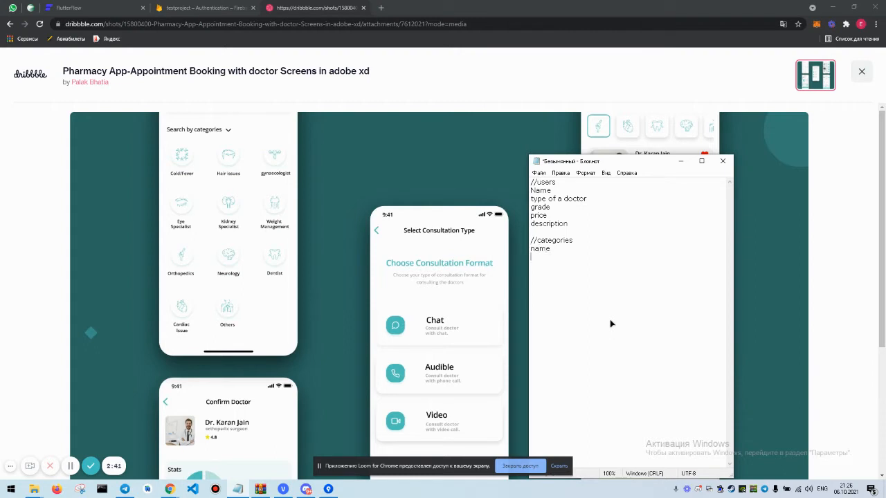
type("img")
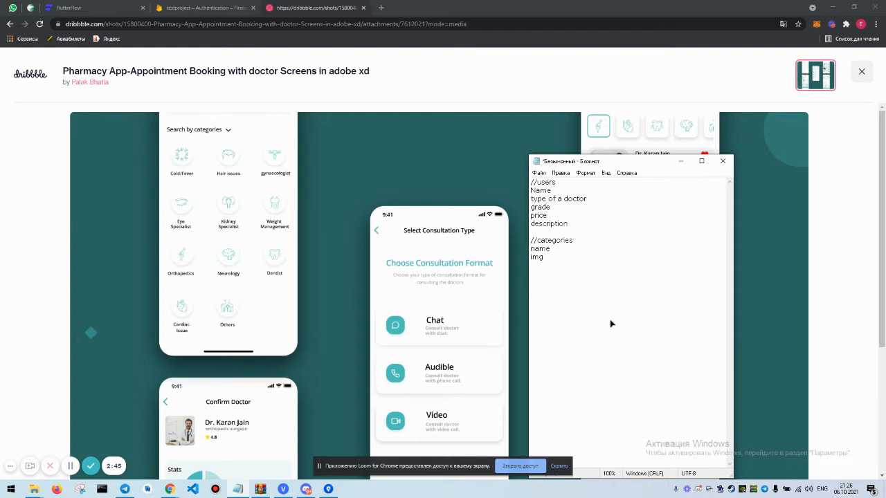
type("//")
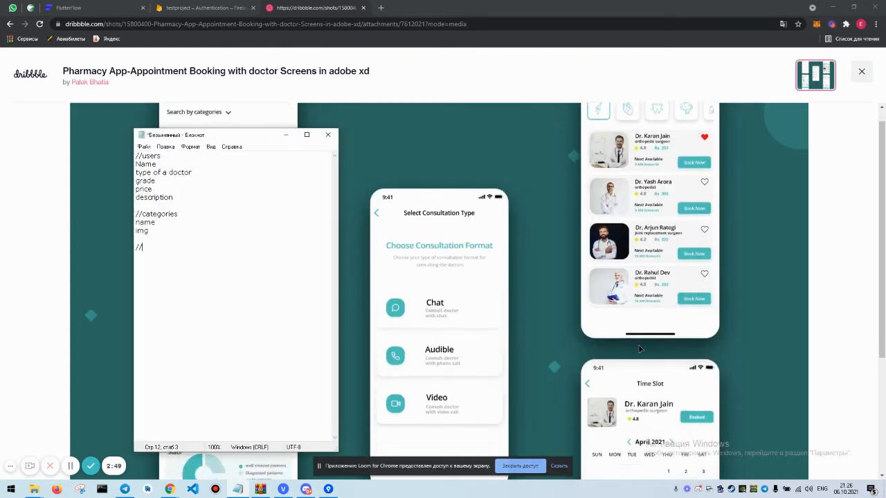
scroll("down", 3)
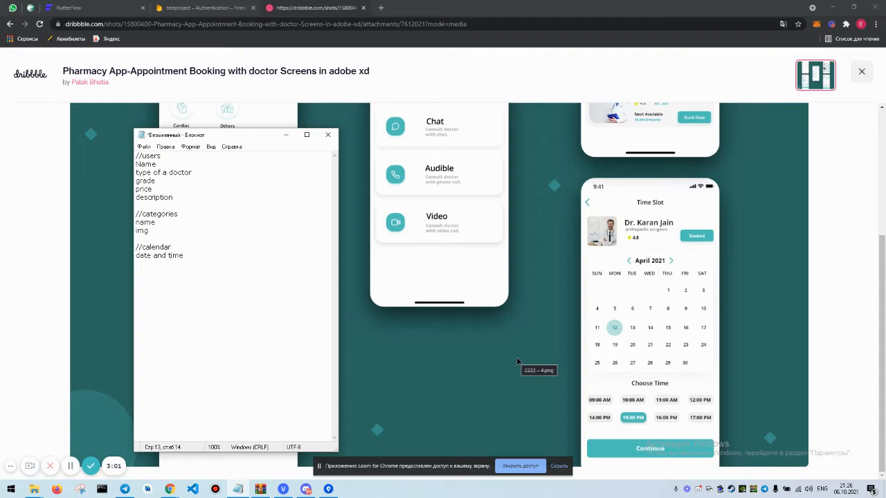
mouse_move(257, 136)
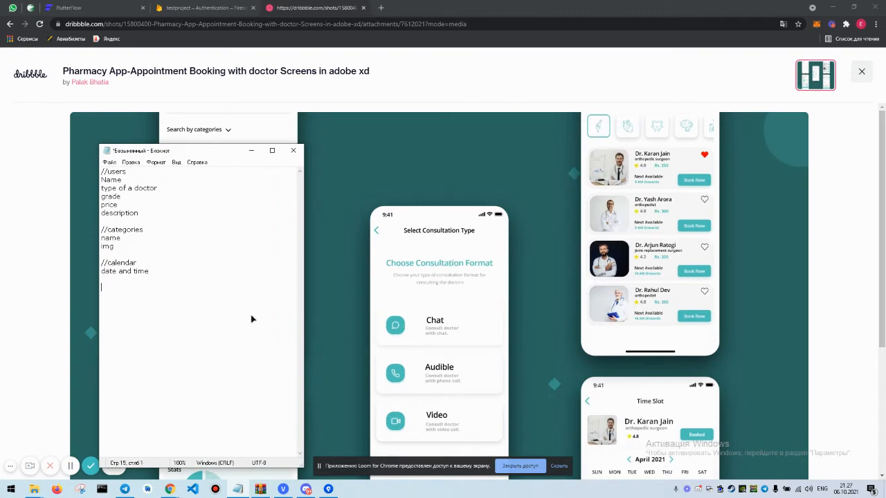
type("//chat")
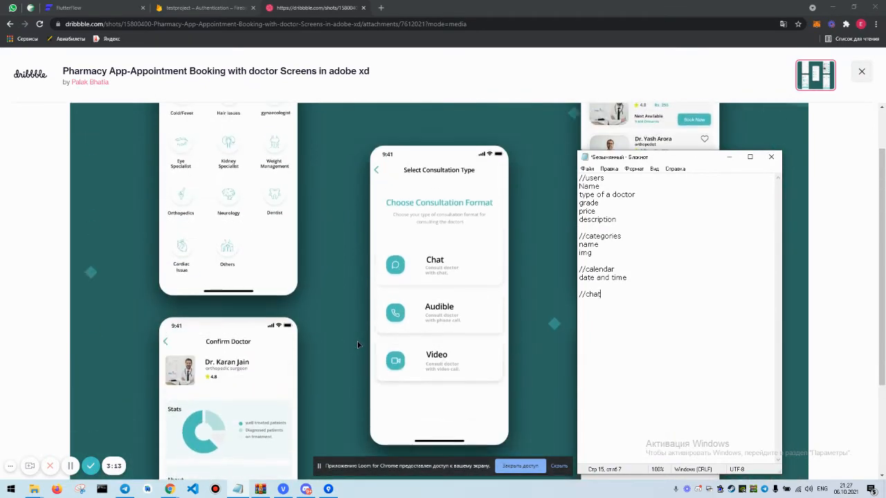
mouse_move(224, 358)
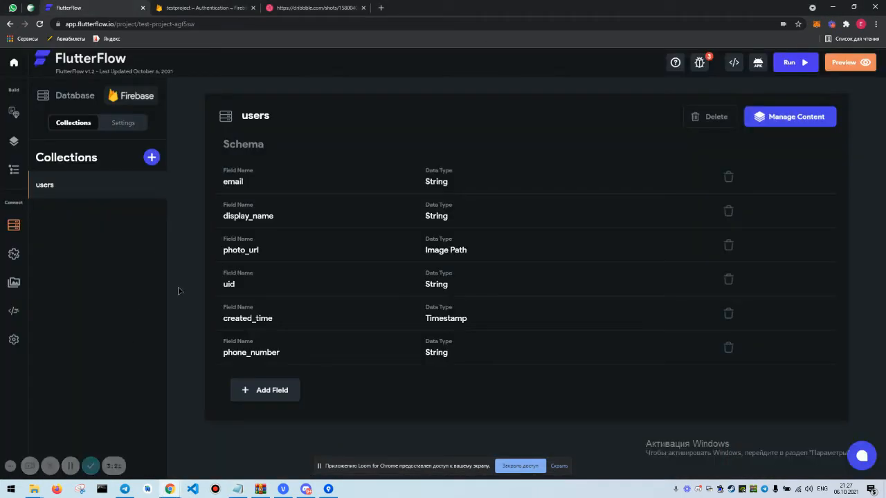
mouse_move(168, 178)
type("desc")
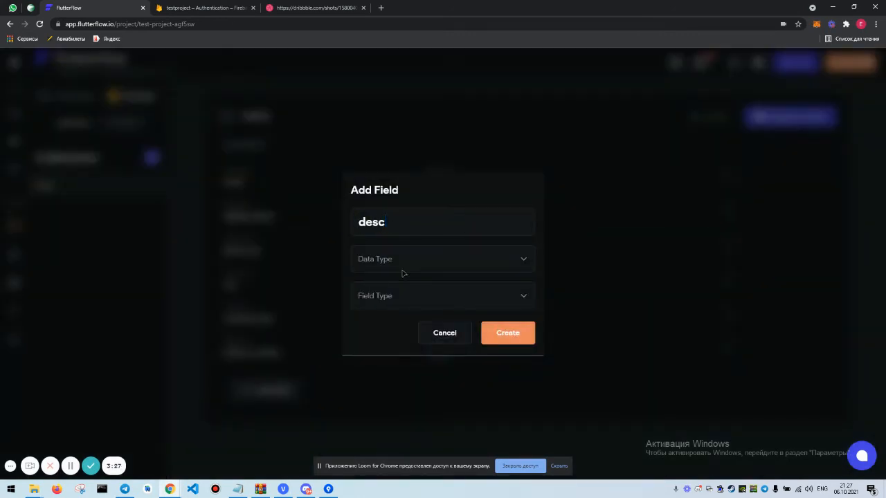
Add an about_doctor String field to the users collection
type("about_")
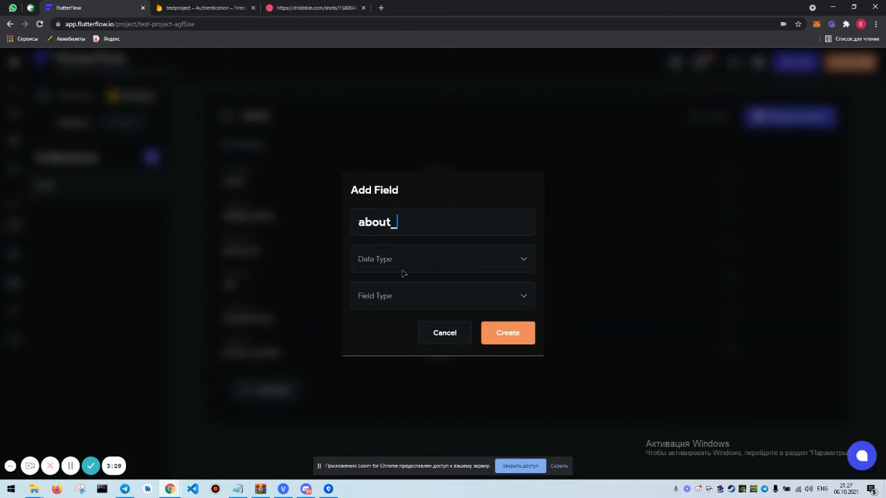
type("dopctor")
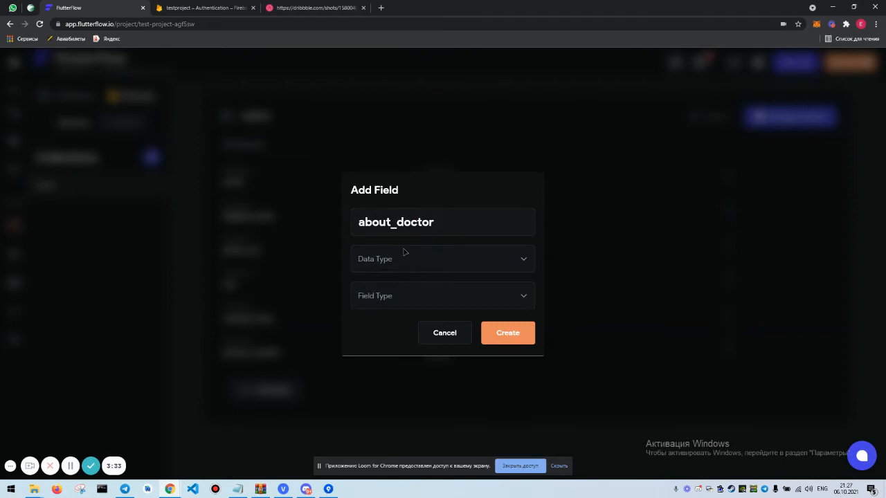
left_click(442, 258)
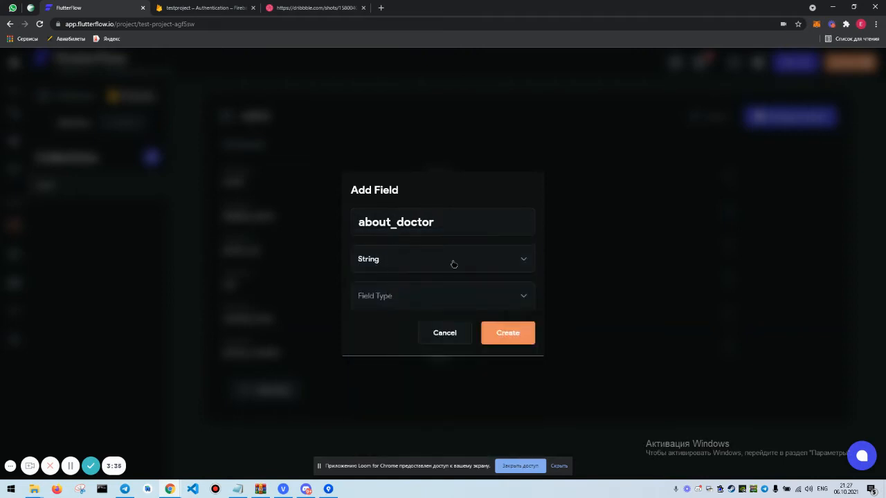
left_click(507, 333)
type("t")
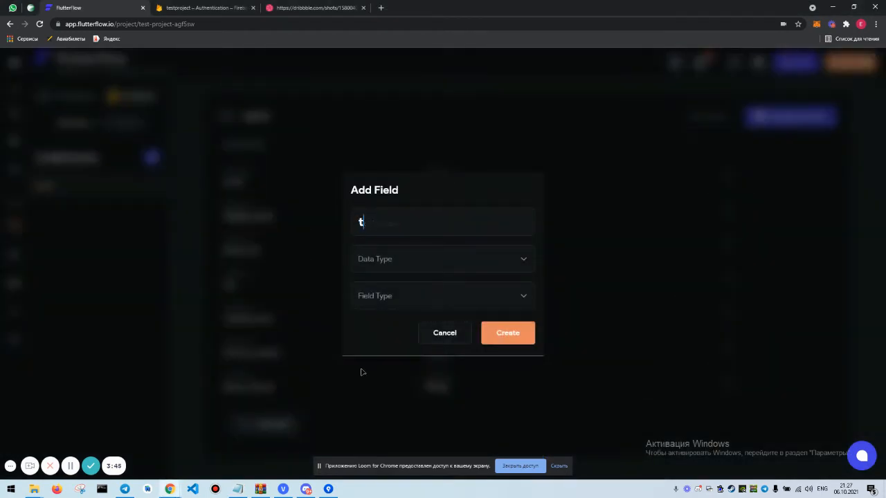
Add a type String field and a price Integer field to users
type("ype")
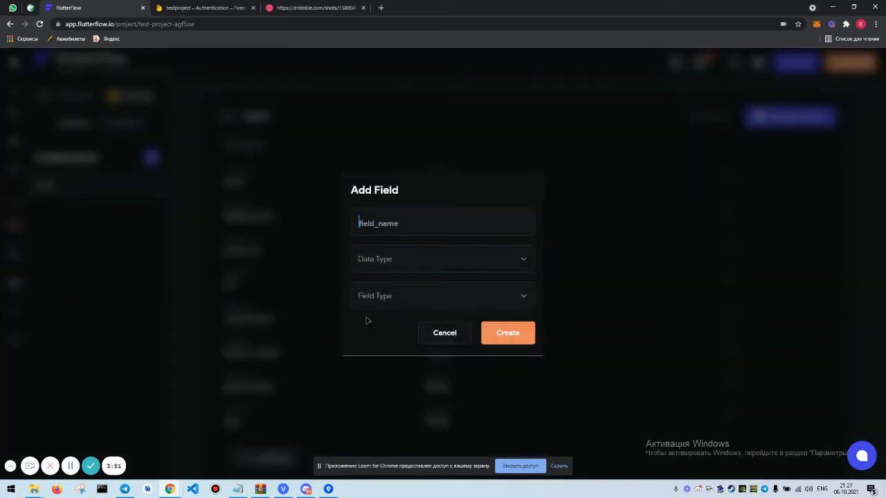
left_click(442, 259)
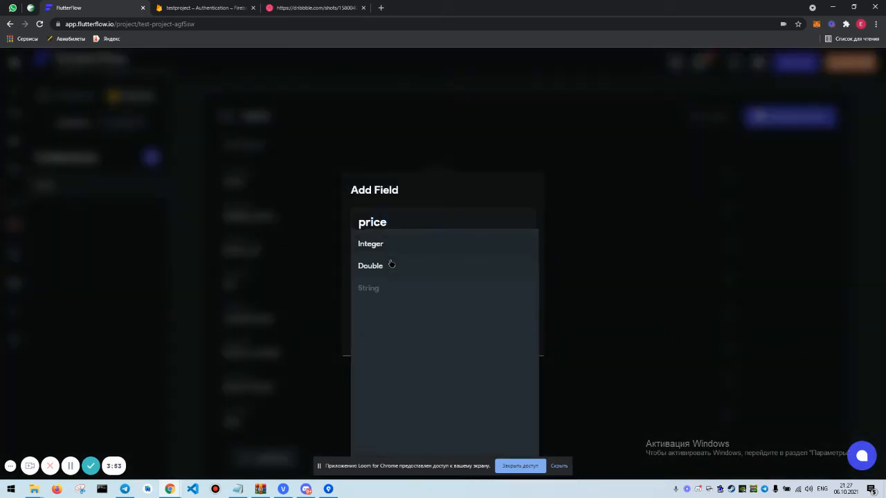
left_click(370, 243)
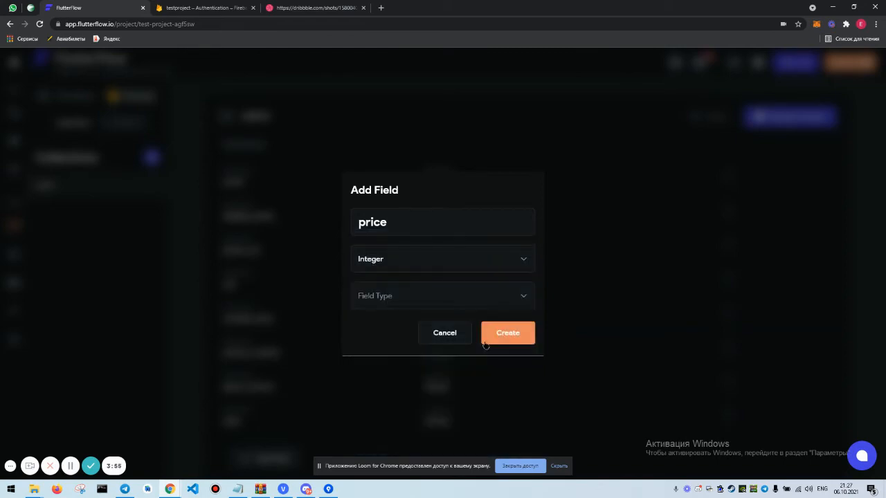
left_click(507, 333)
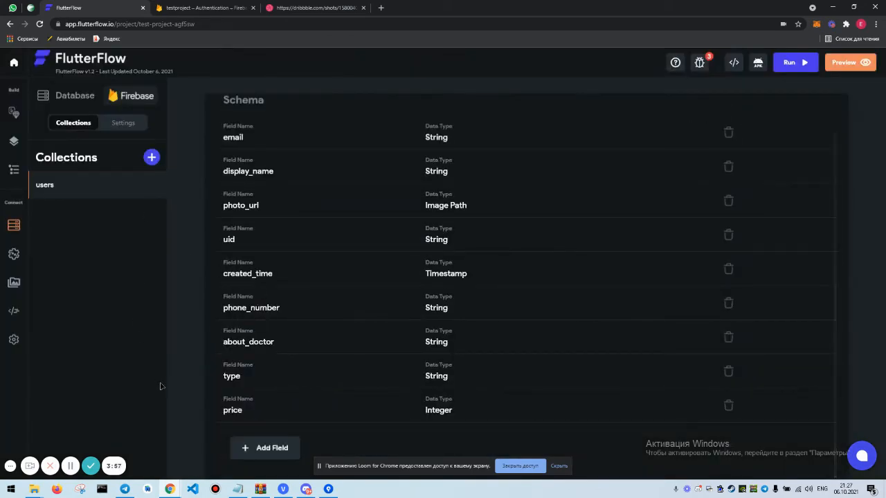
mouse_move(529, 364)
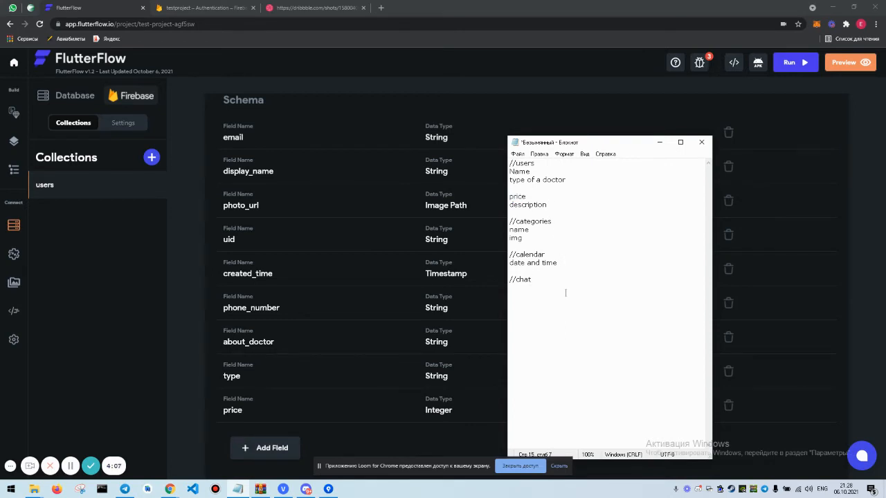
Replace grade under //users with a //reviews section listing grade, review and users ref
type("grade")
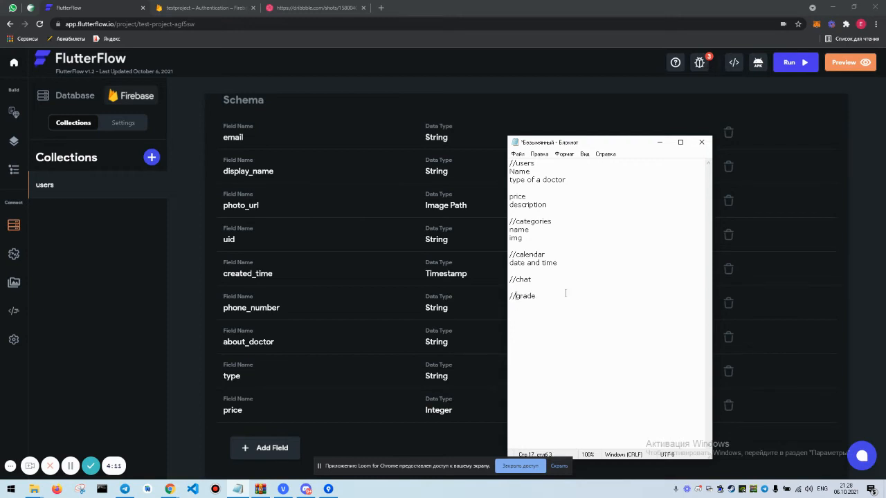
type("s")
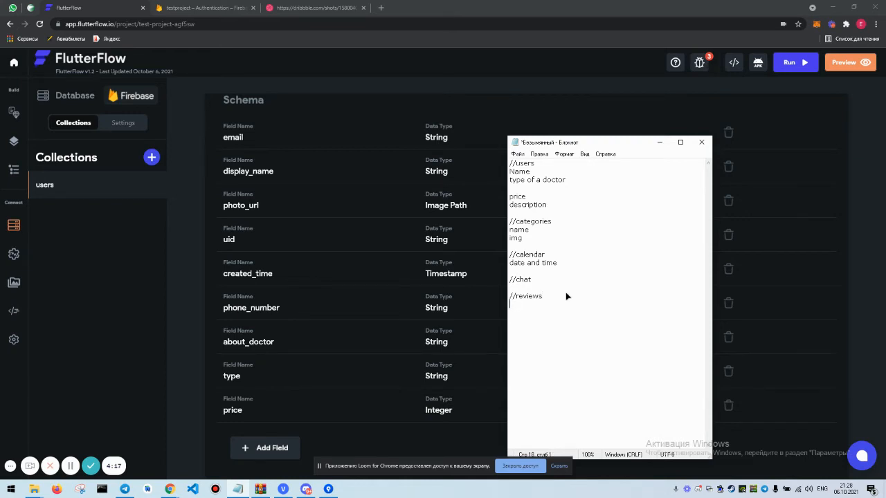
type("grade")
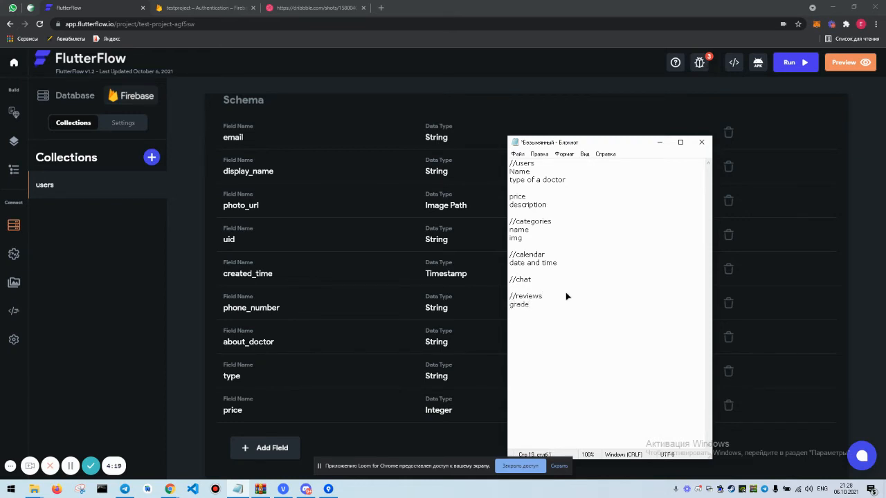
type("review")
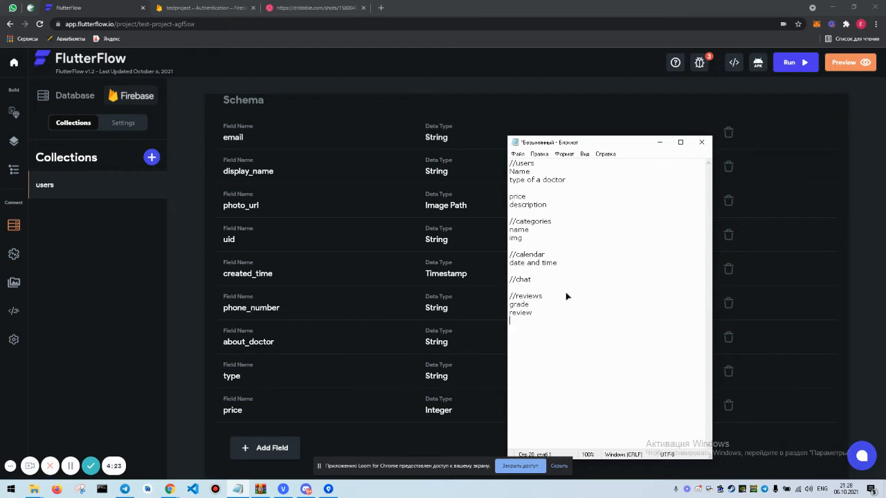
type("users ref")
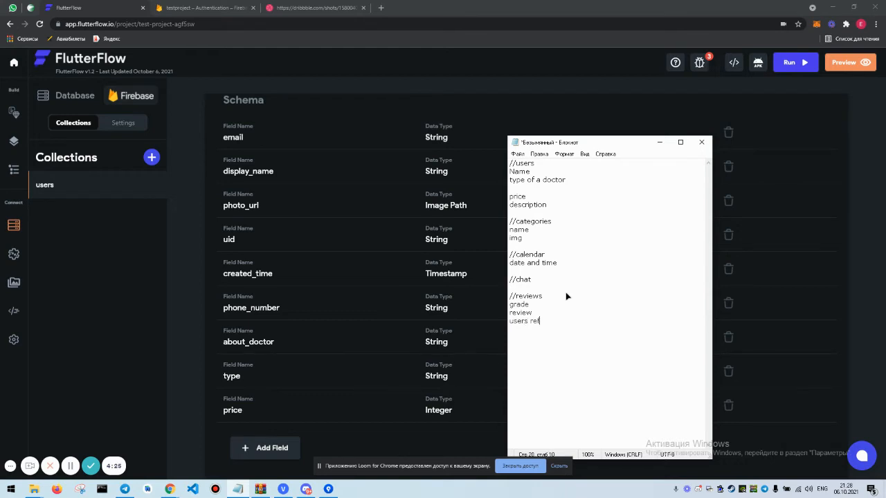
mouse_move(391, 346)
type("c")
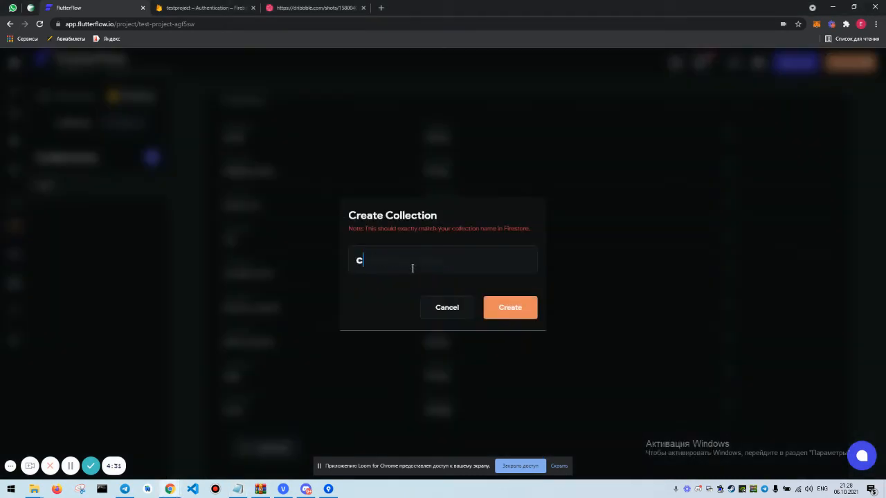
Create the categories collection with a name String field
type("ategories")
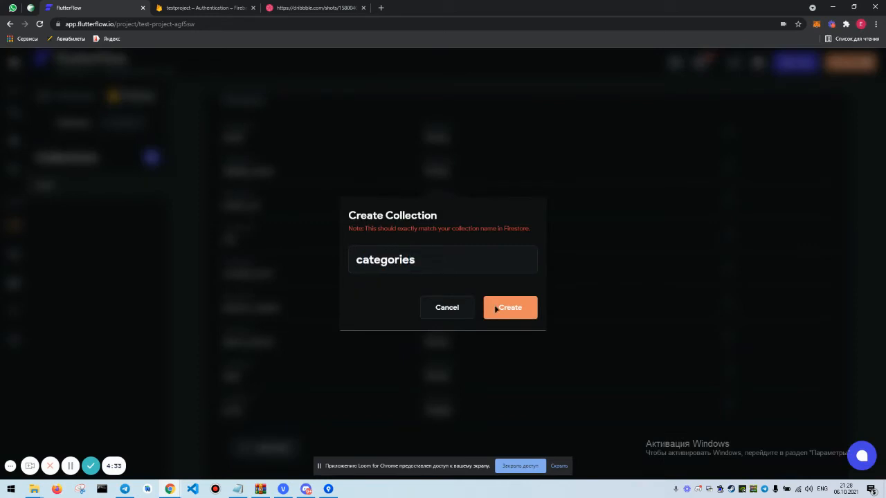
left_click(510, 307)
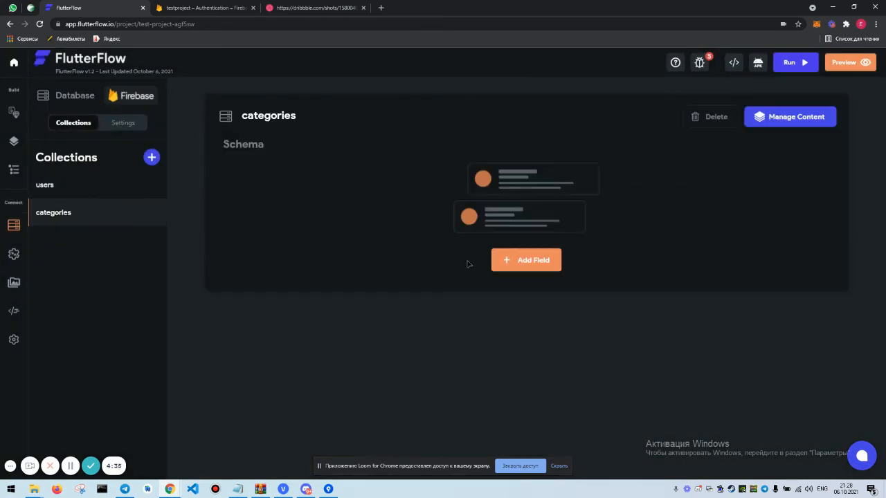
left_click(526, 260)
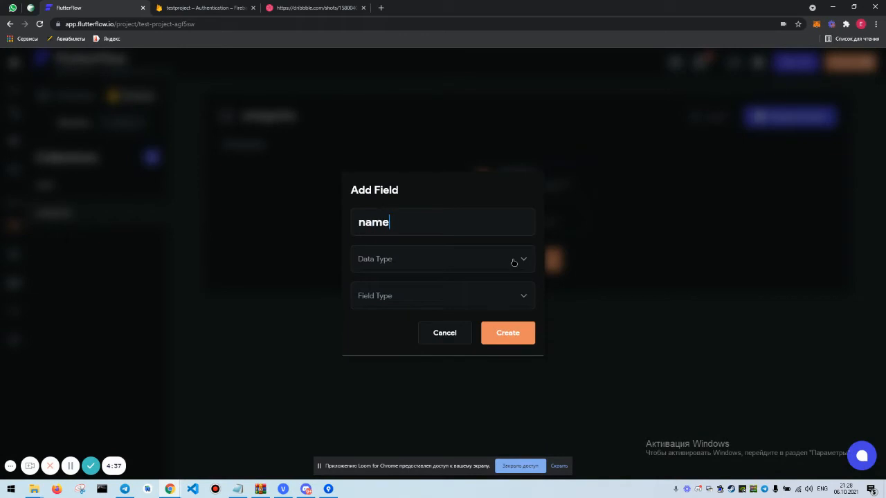
left_click(508, 333)
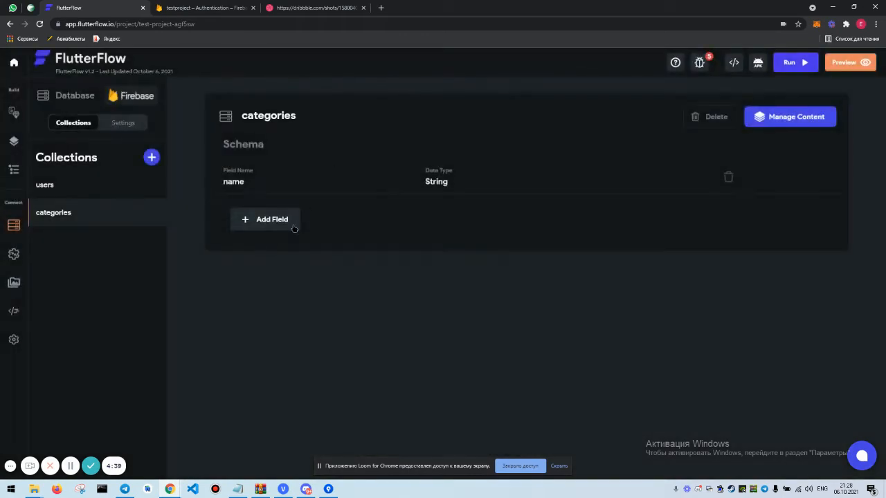
Add an img Image Path field to categories, then compare it with the users schema
type("img")
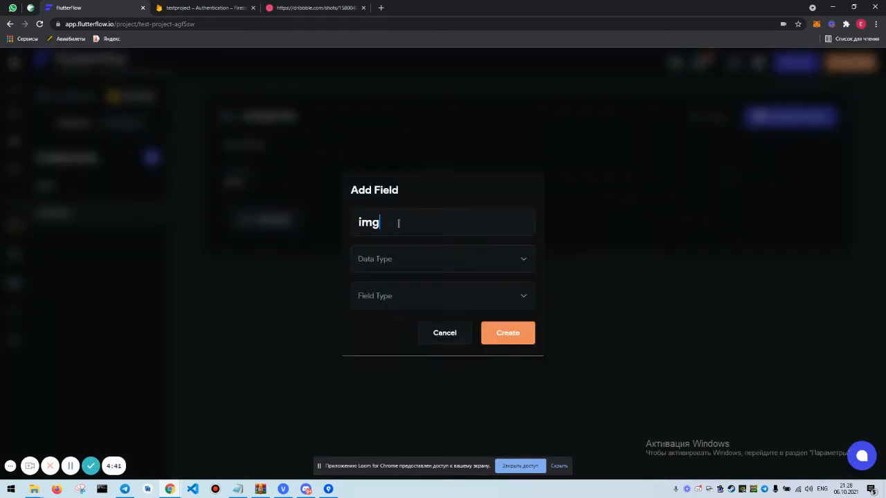
left_click(443, 259)
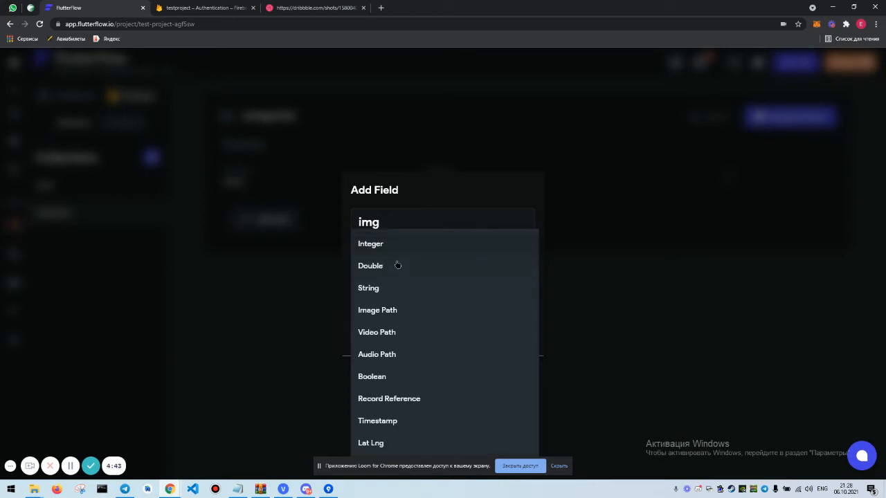
left_click(377, 311)
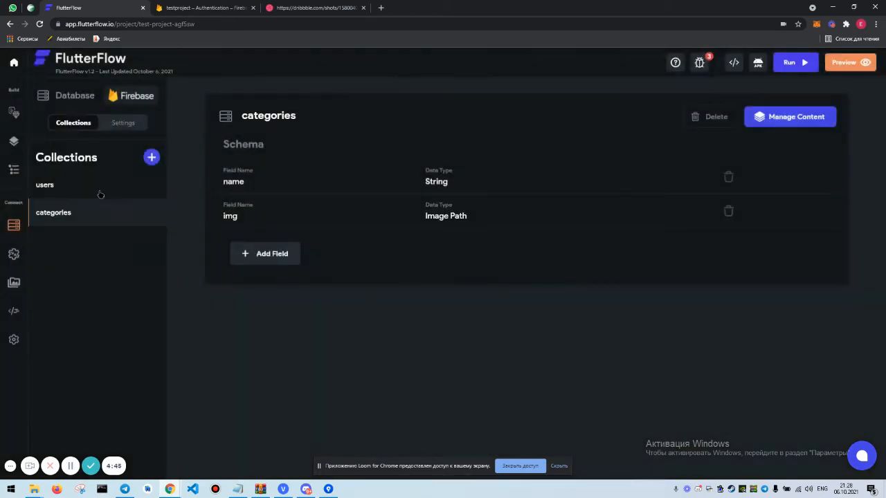
left_click(45, 185)
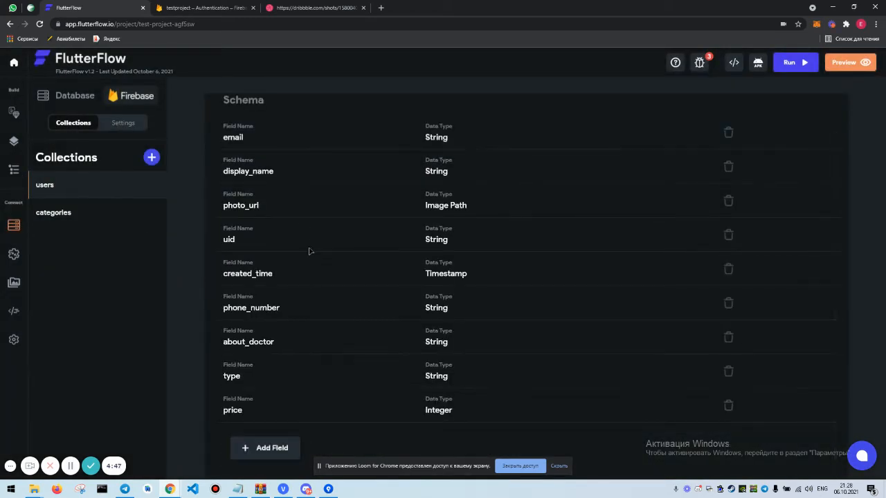
left_click(53, 213)
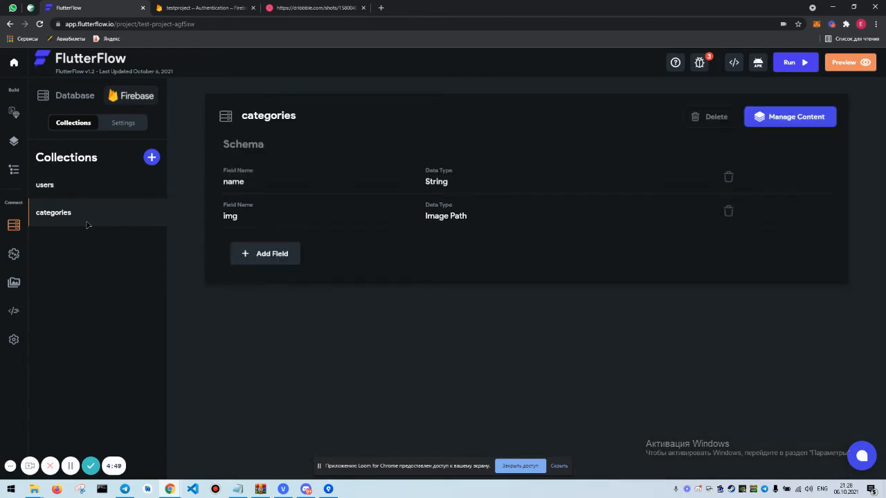
left_click(44, 185)
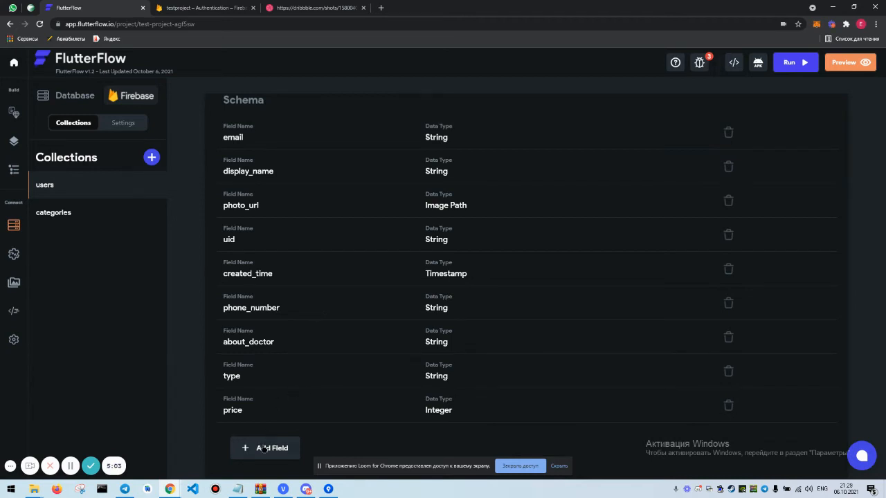
left_click(53, 212)
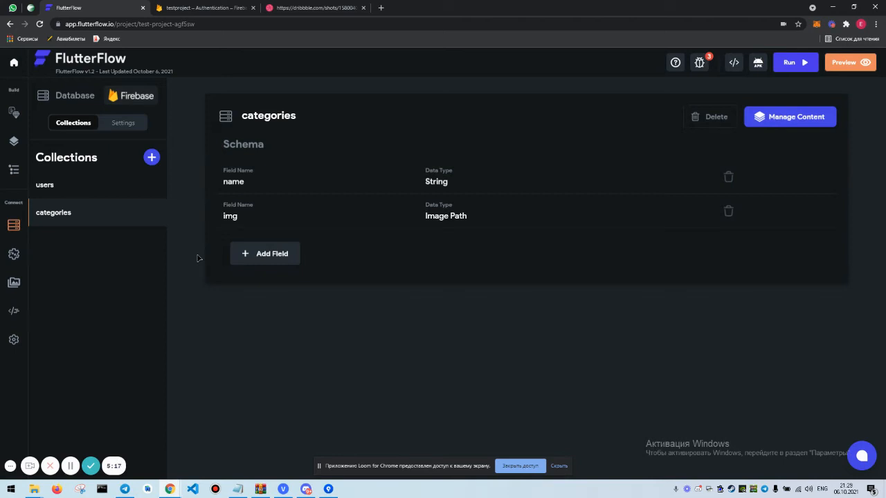
Add a category field to users as a Record Reference to Categories
left_click(44, 184)
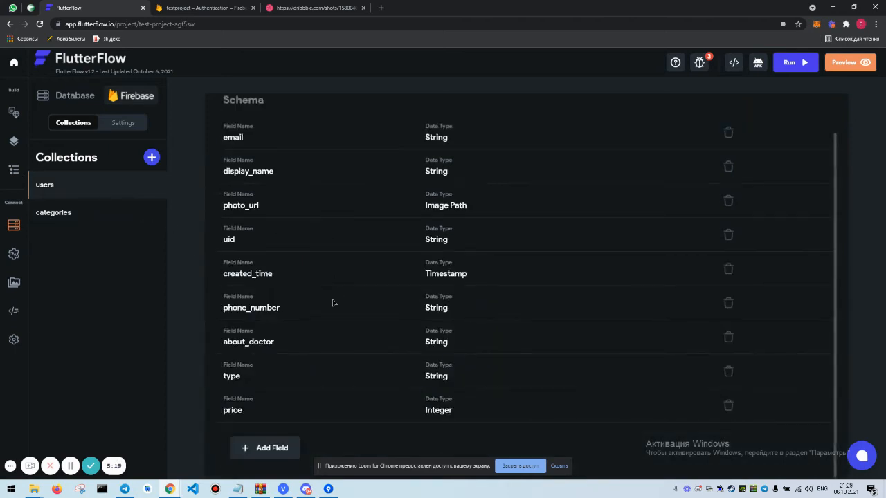
left_click(53, 213)
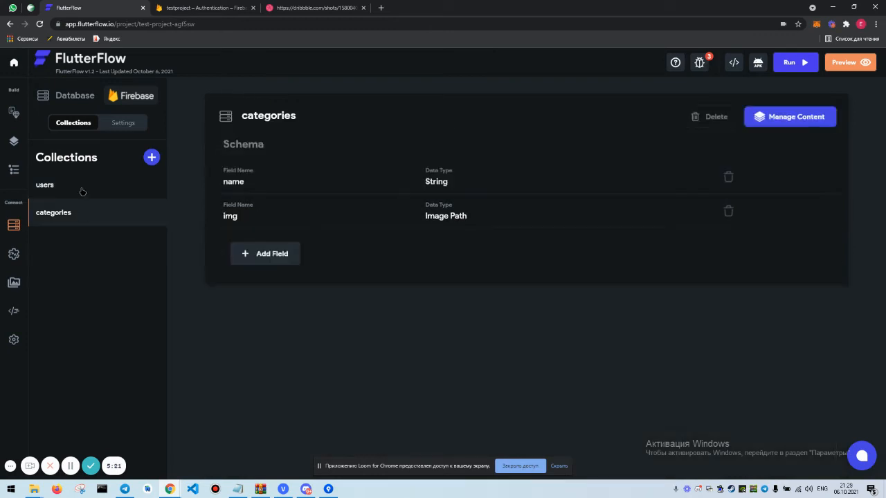
left_click(265, 253)
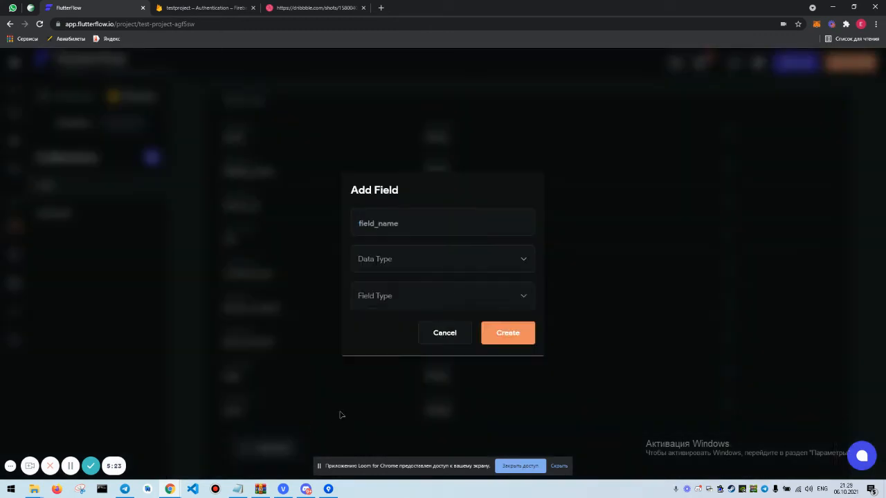
type("categfo")
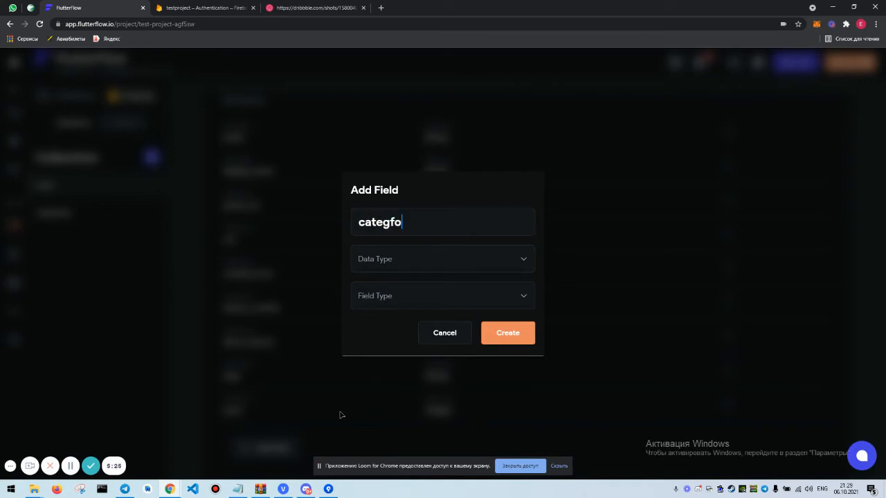
type("category")
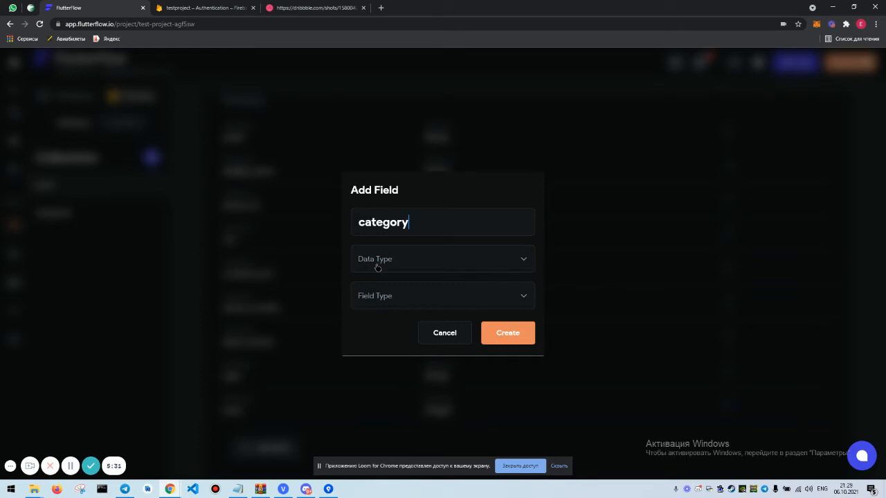
left_click(443, 259)
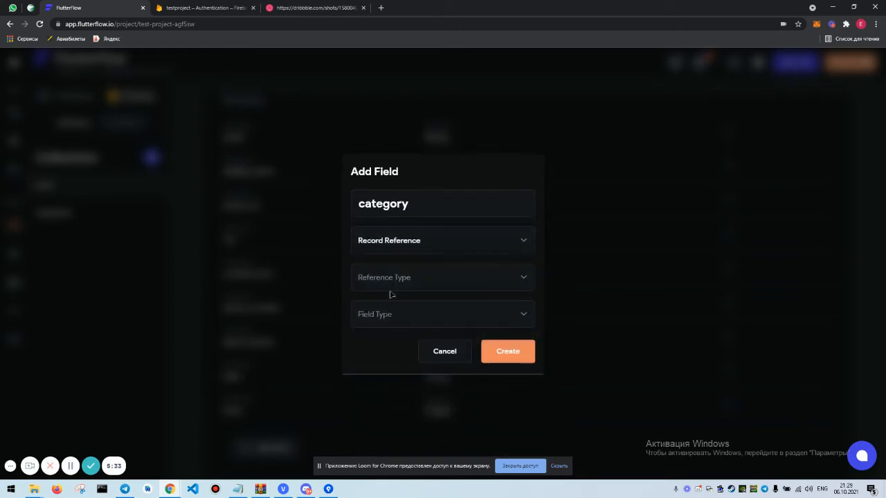
left_click(442, 276)
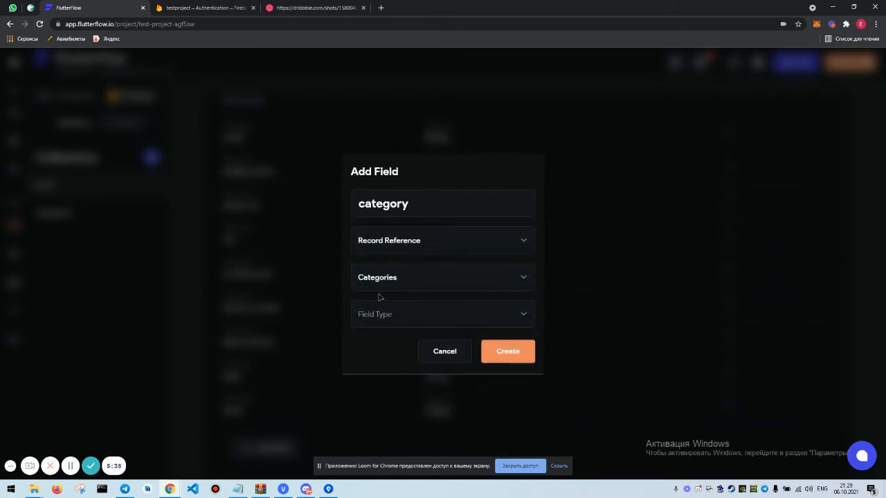
left_click(442, 276)
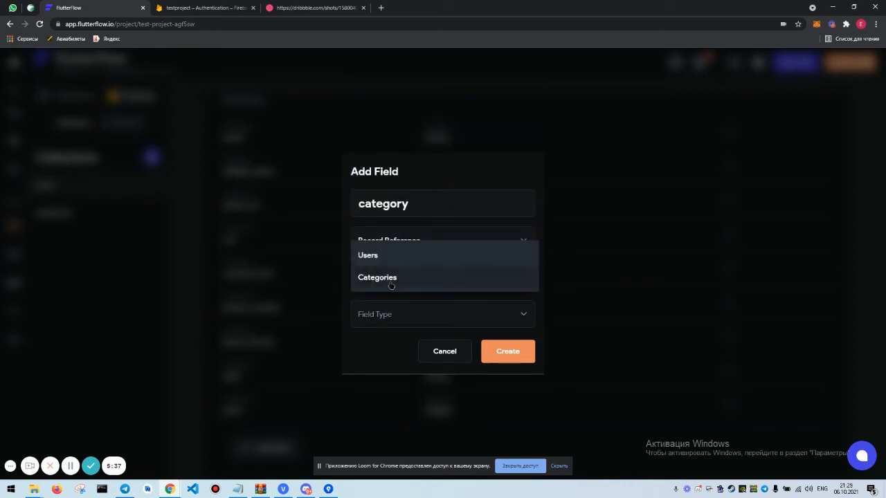
left_click(507, 351)
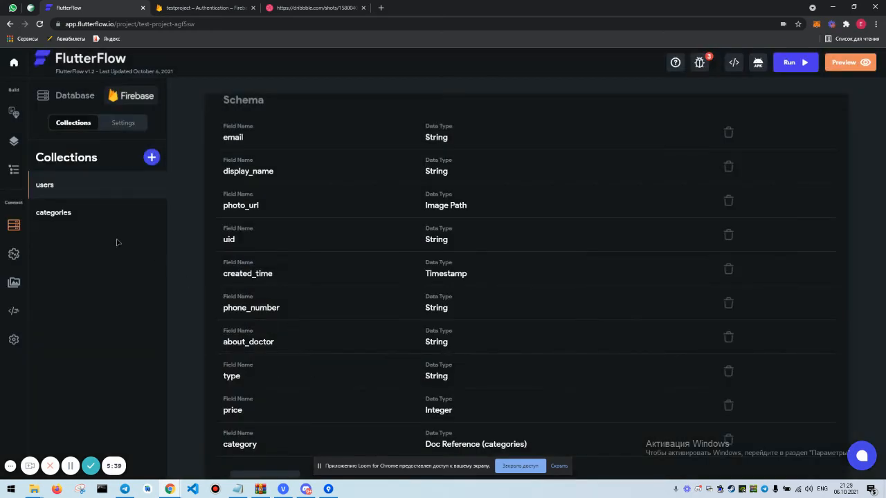
Create the reviews collection and add a Double grade field
left_click(151, 157)
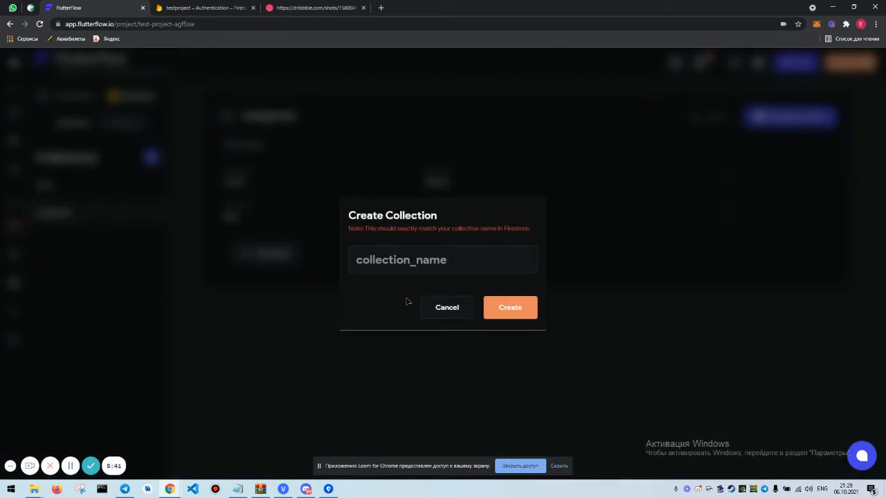
type("grades")
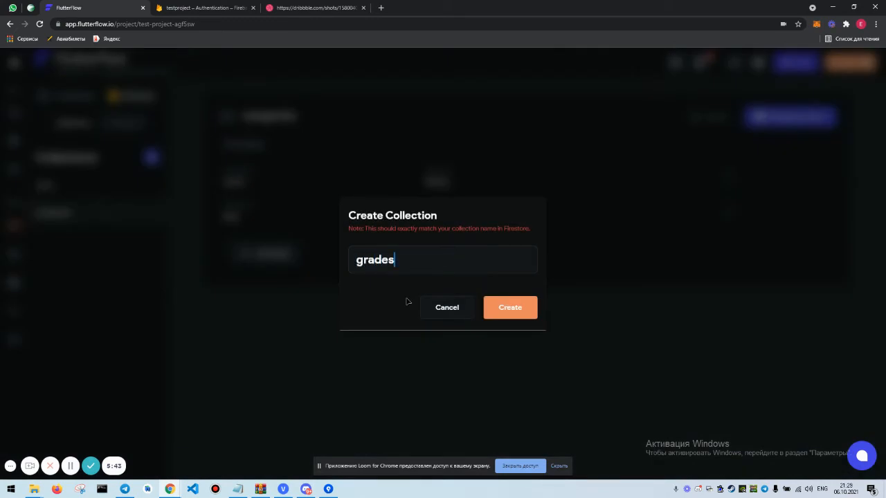
type("review")
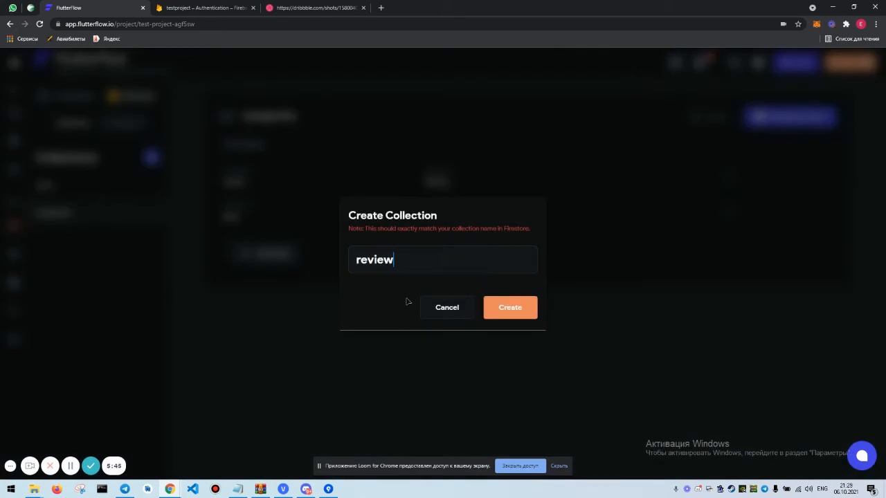
left_click(511, 308)
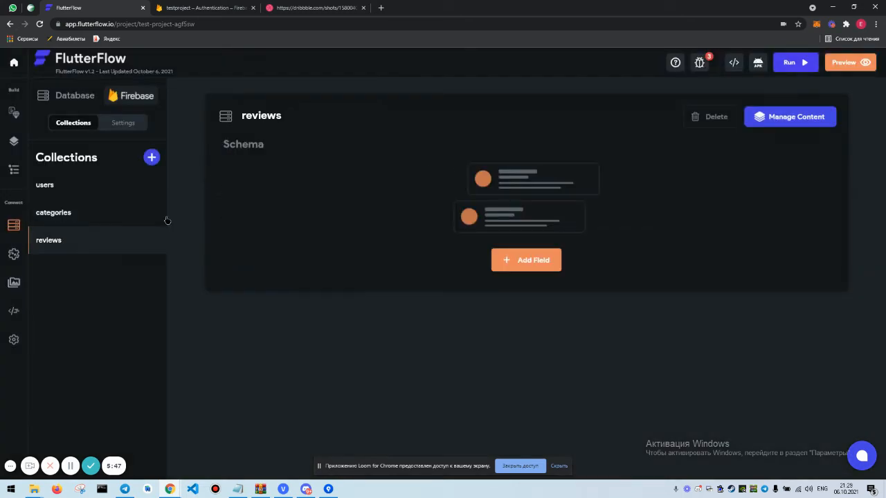
left_click(526, 260)
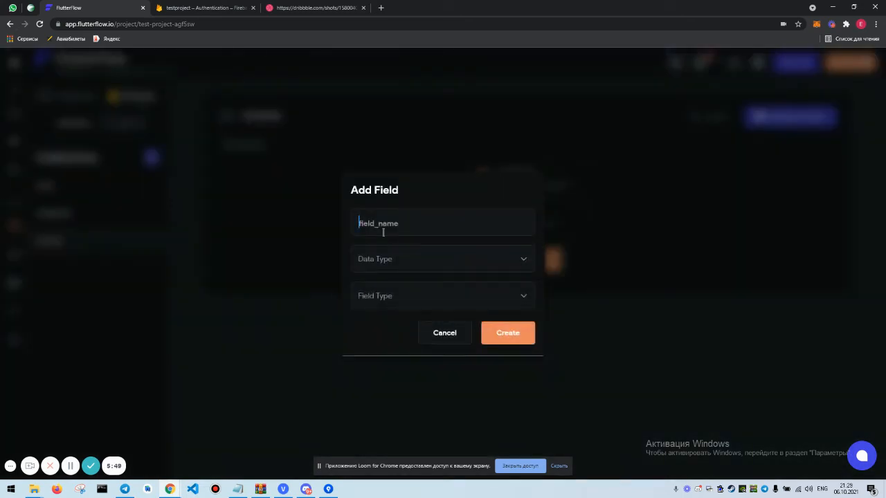
type("grade")
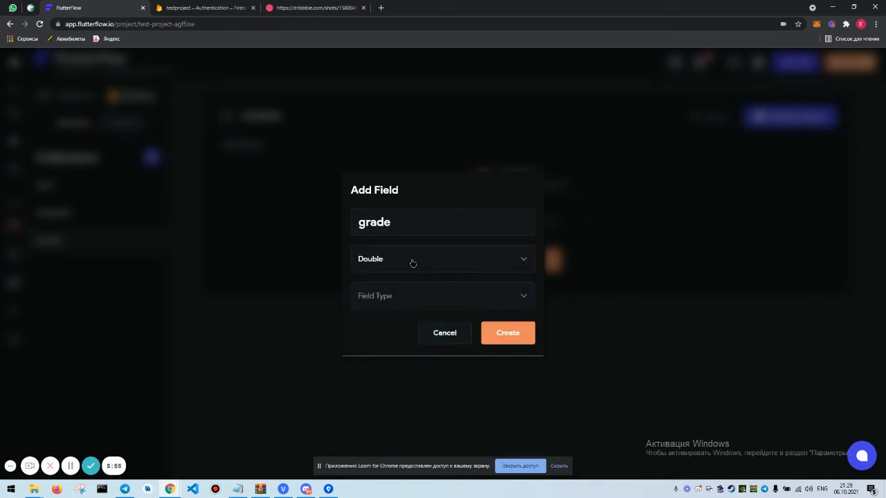
Add review (String) and created_by (reference to users), then begin the created_at Timestamp field
type("rev")
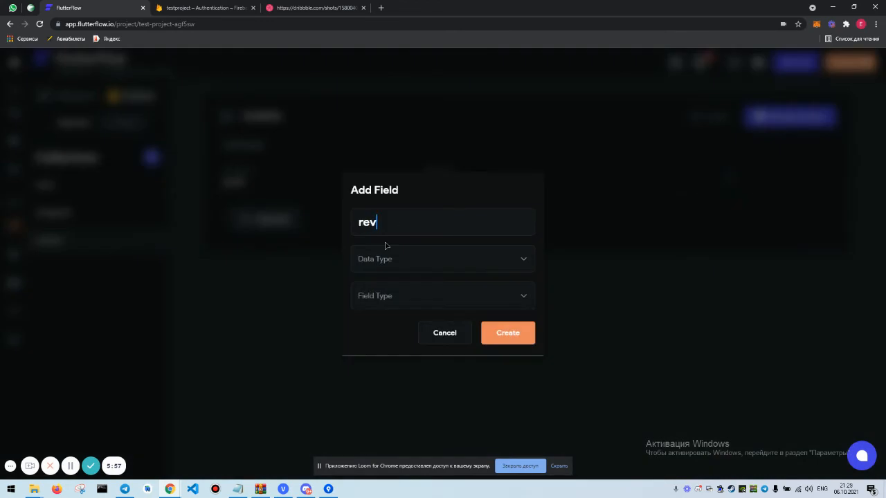
left_click(443, 259)
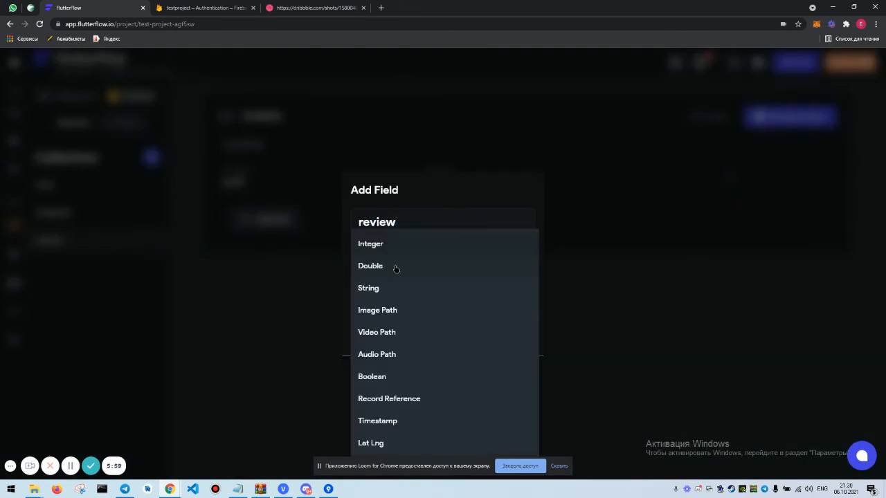
left_click(368, 288)
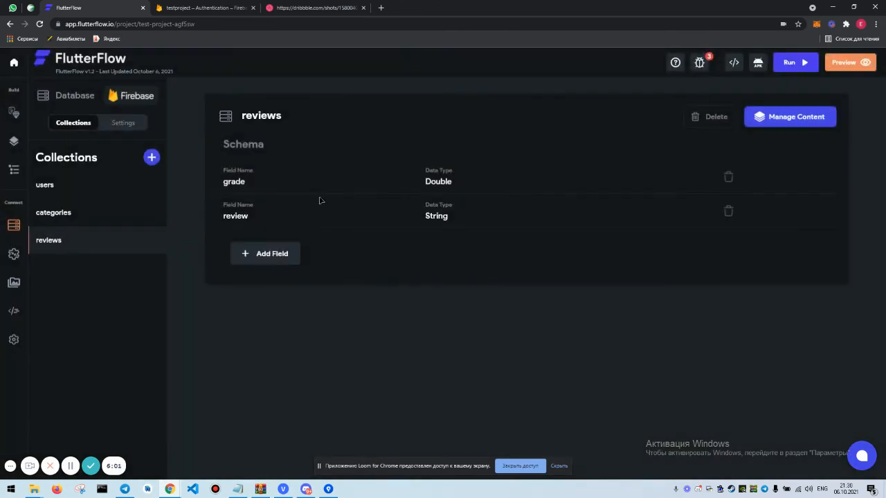
left_click(44, 185)
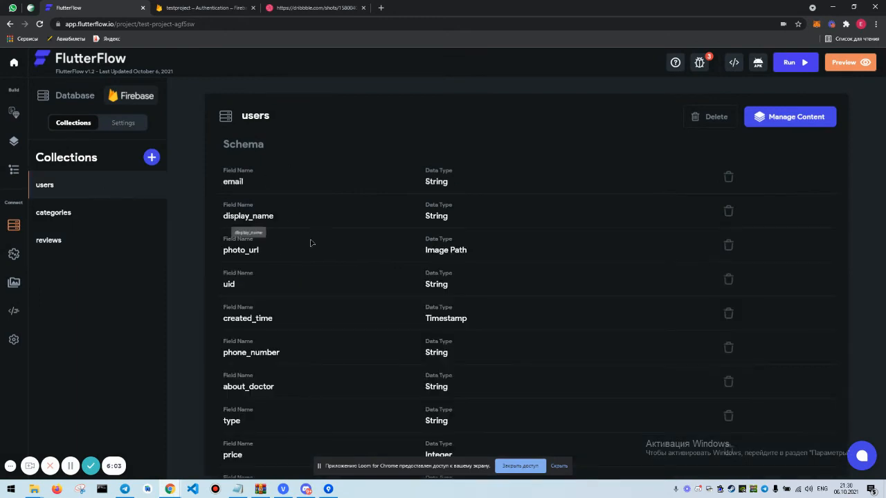
left_click(49, 240)
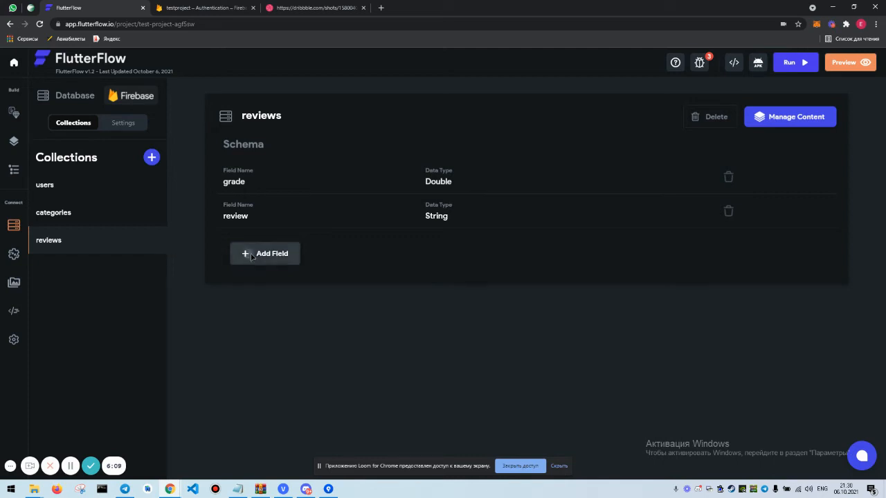
type("created_by")
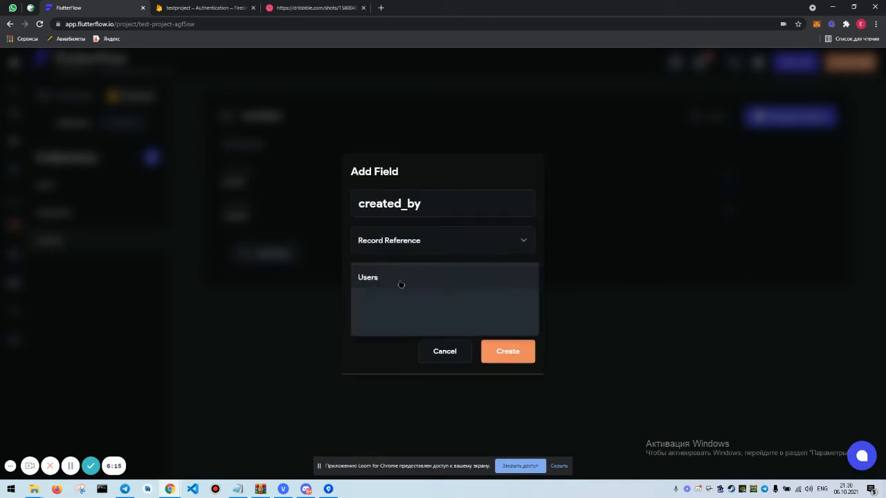
left_click(507, 351)
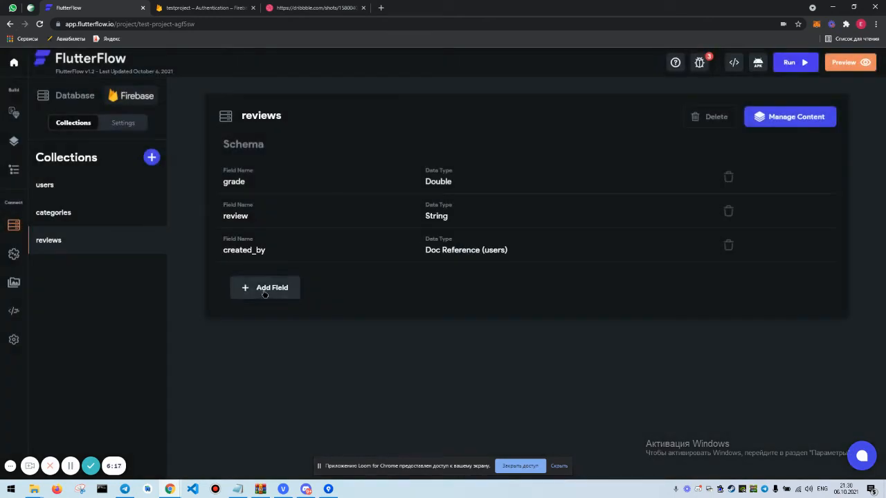
type("created")
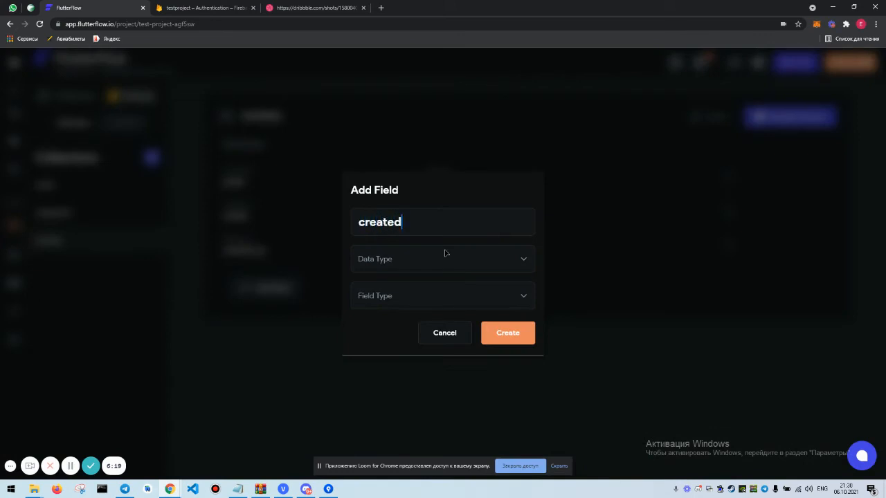
left_click(442, 259)
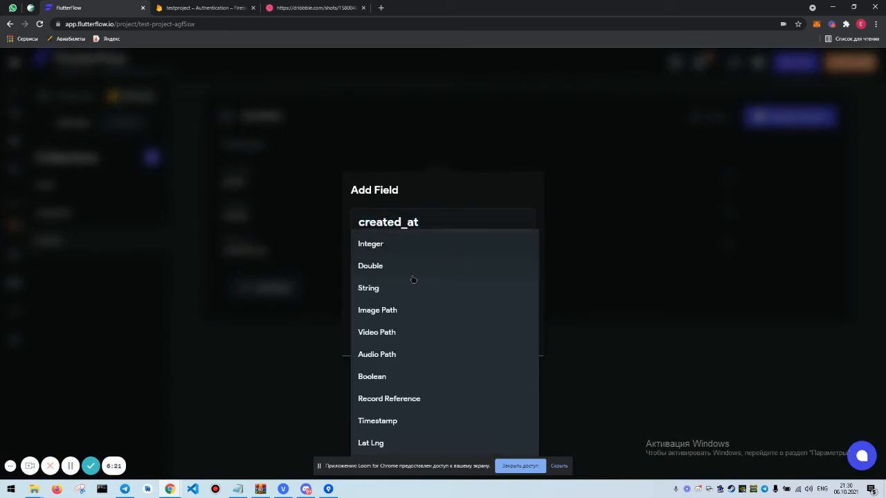
mouse_move(359, 404)
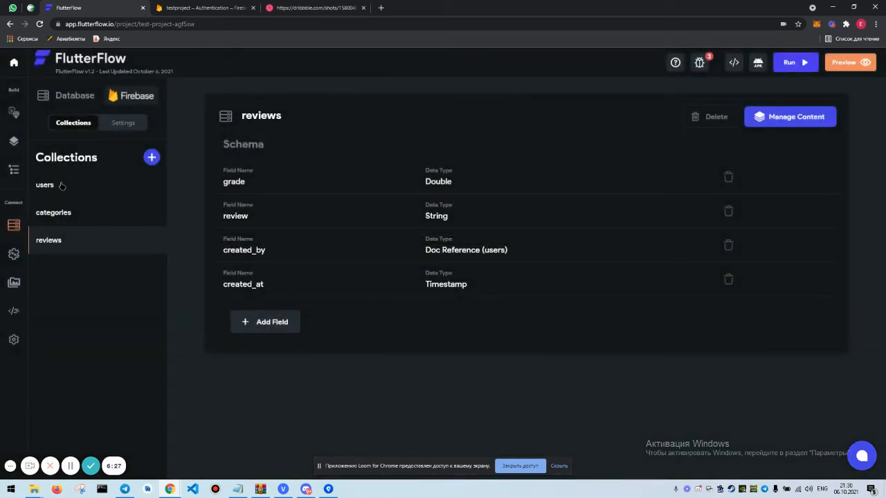
Compare the users and reviews collection schemas side by side
left_click(44, 184)
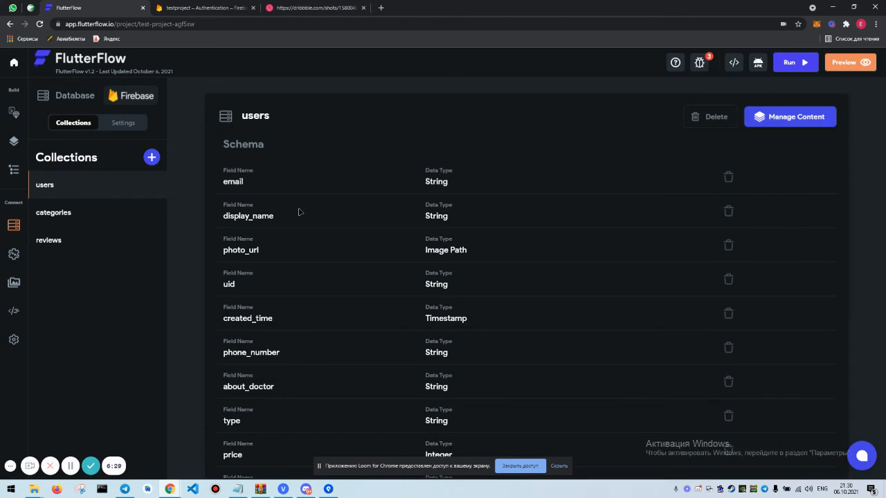
left_click(48, 241)
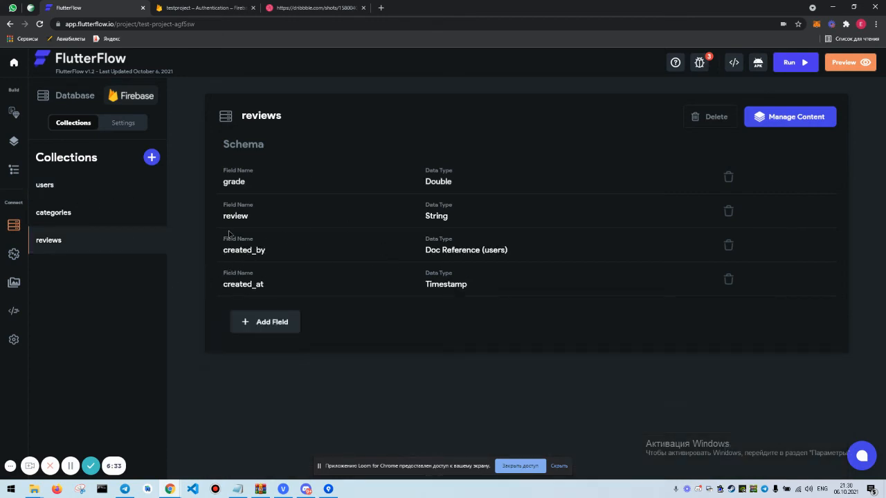
left_click(44, 185)
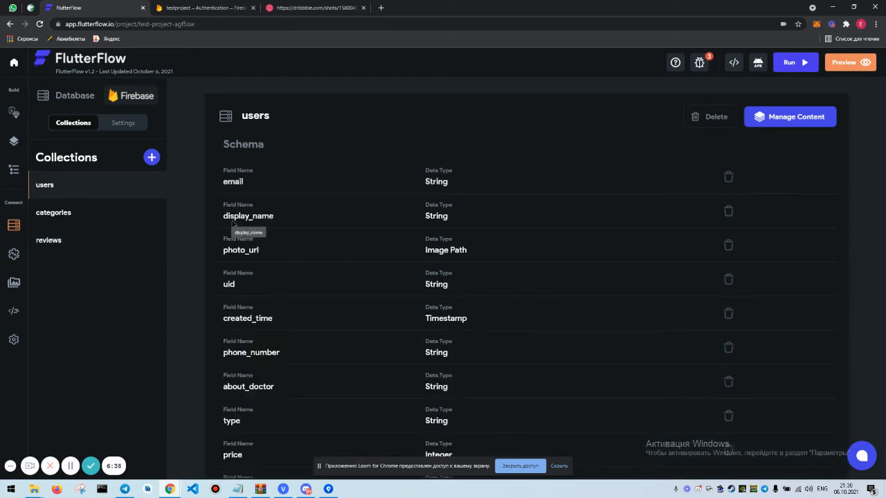
mouse_move(95, 243)
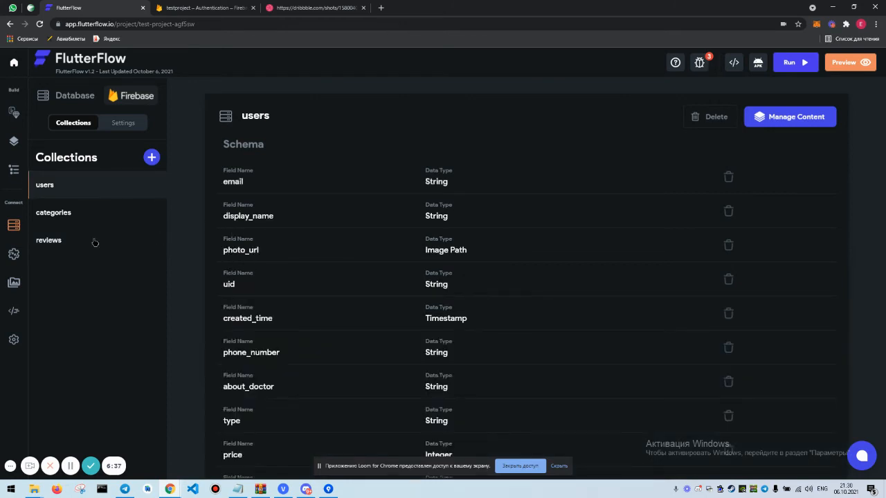
left_click(49, 240)
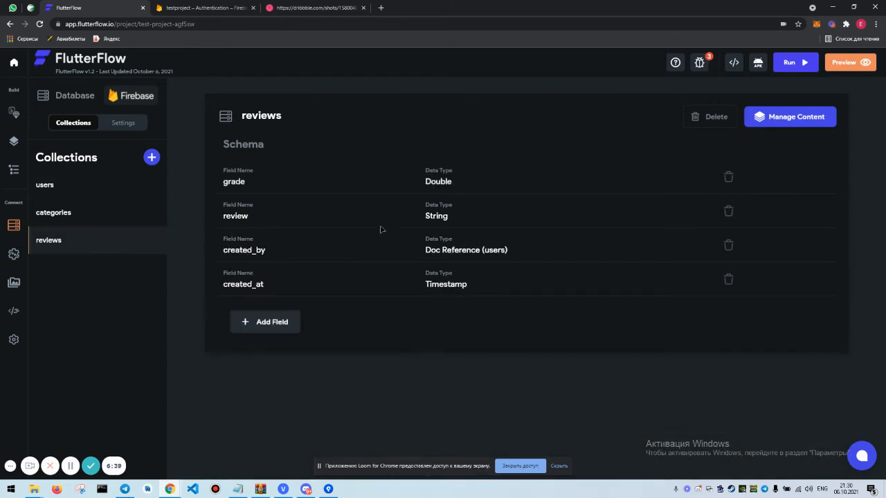
left_click(44, 185)
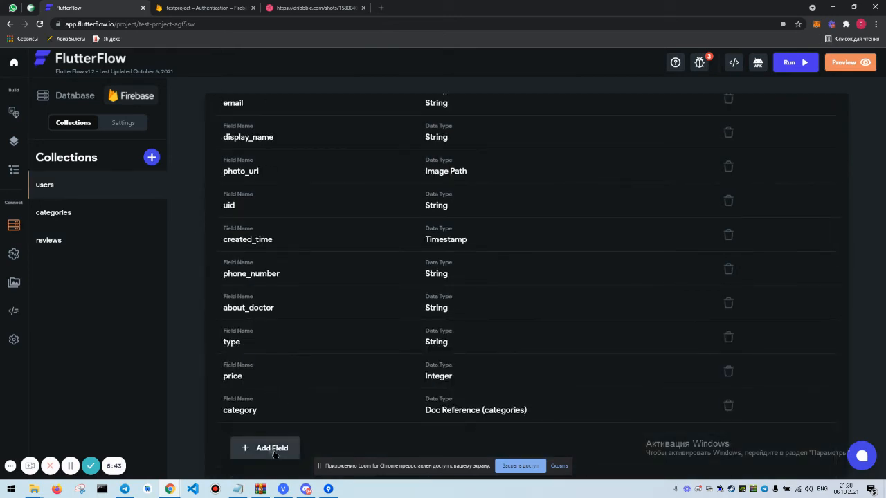
Add a grade field to users referencing the reviews collection
type("gra")
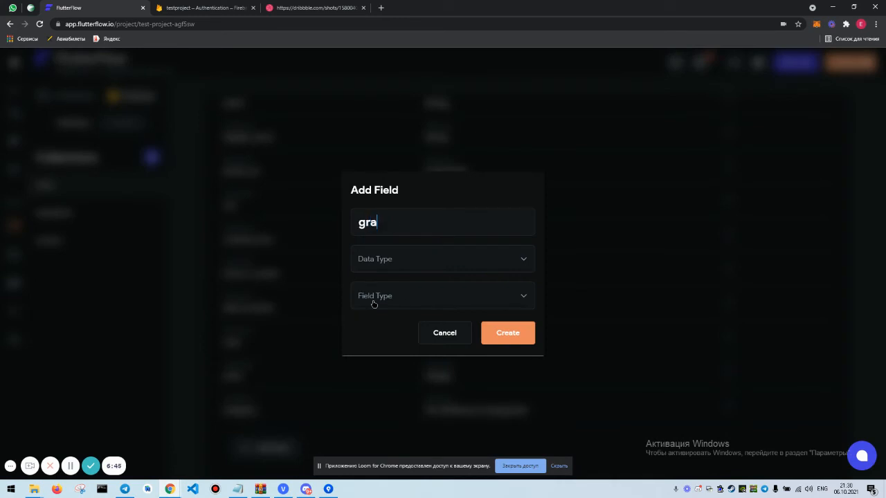
type("de")
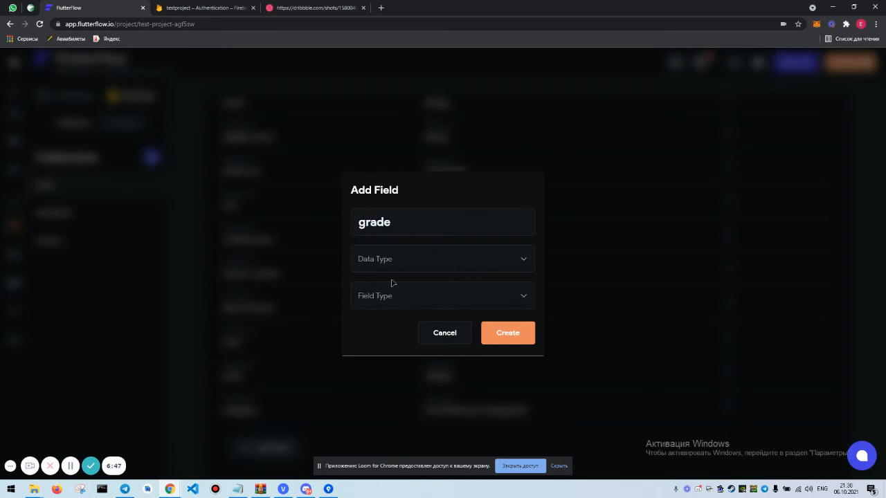
left_click(442, 259)
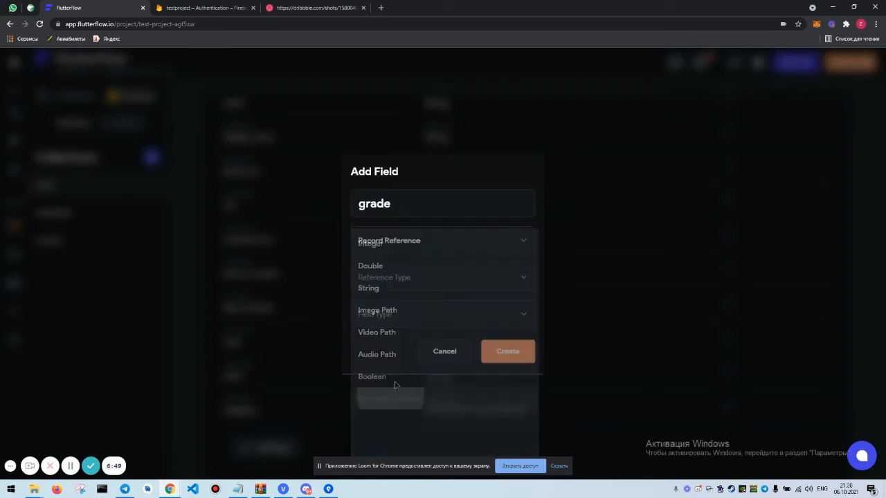
left_click(443, 277)
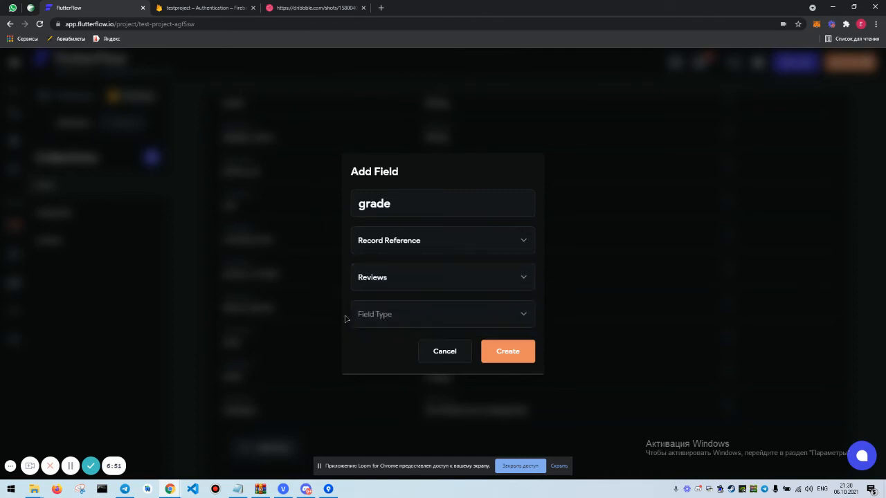
left_click(507, 351)
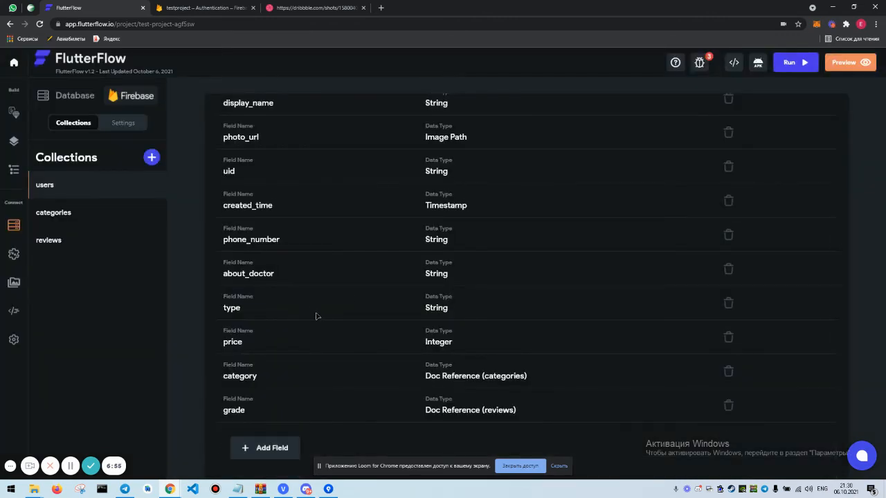
mouse_move(311, 314)
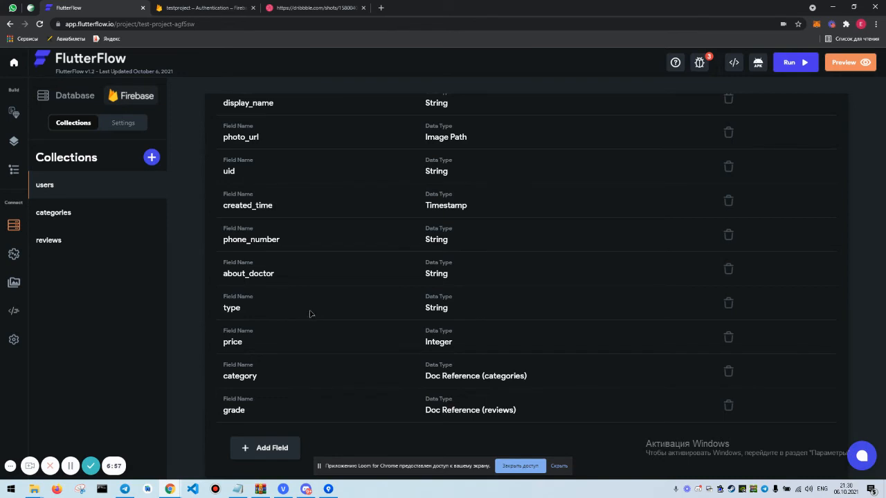
mouse_move(228, 290)
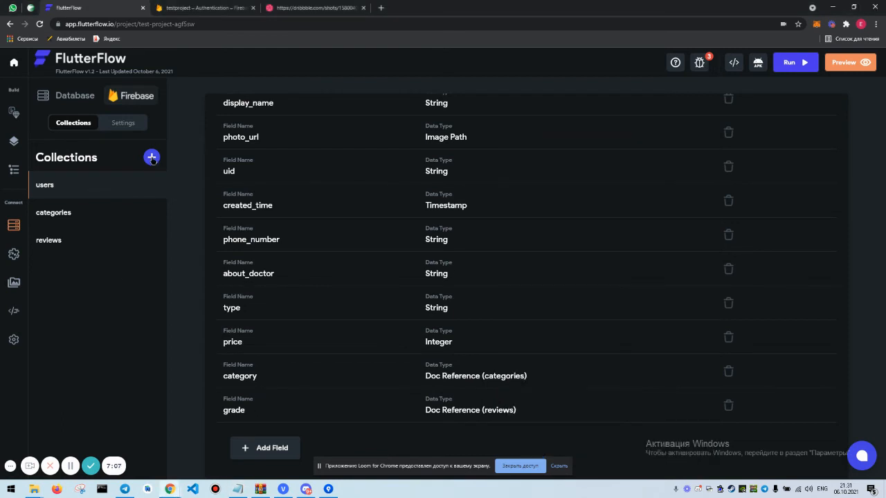
Create a new collection named schedules
left_click(152, 157)
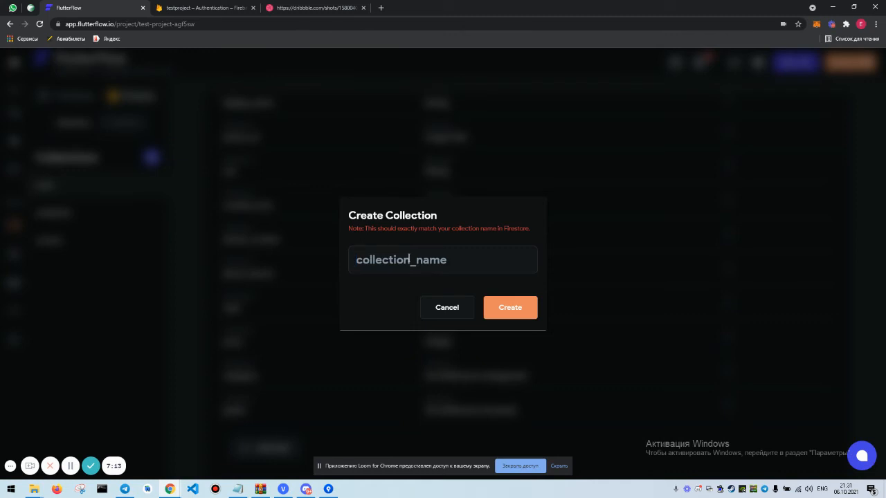
type("s")
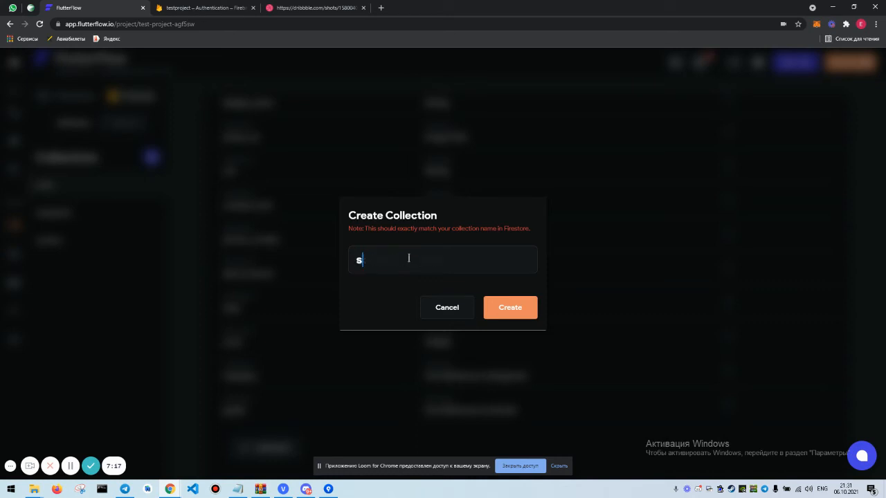
type("chedule")
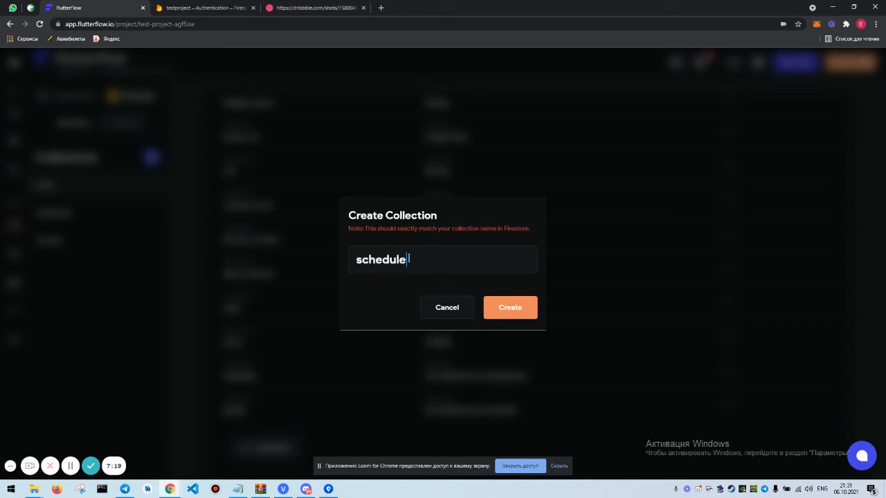
type("s")
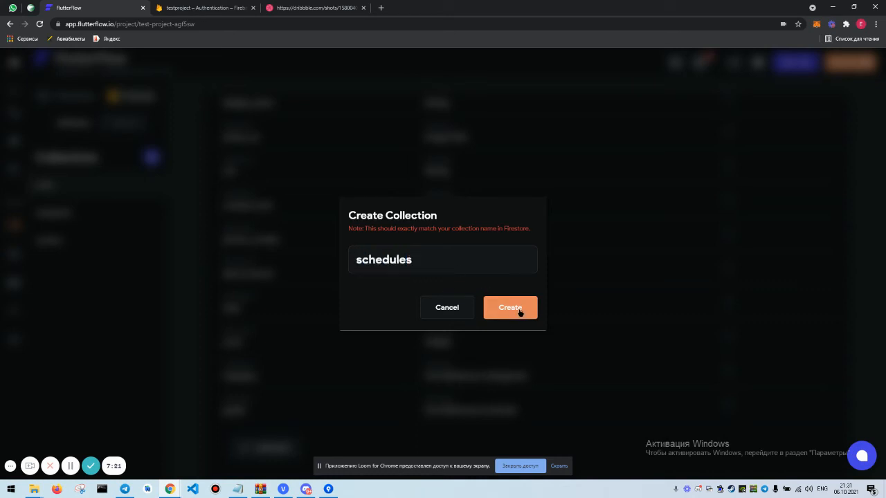
left_click(510, 308)
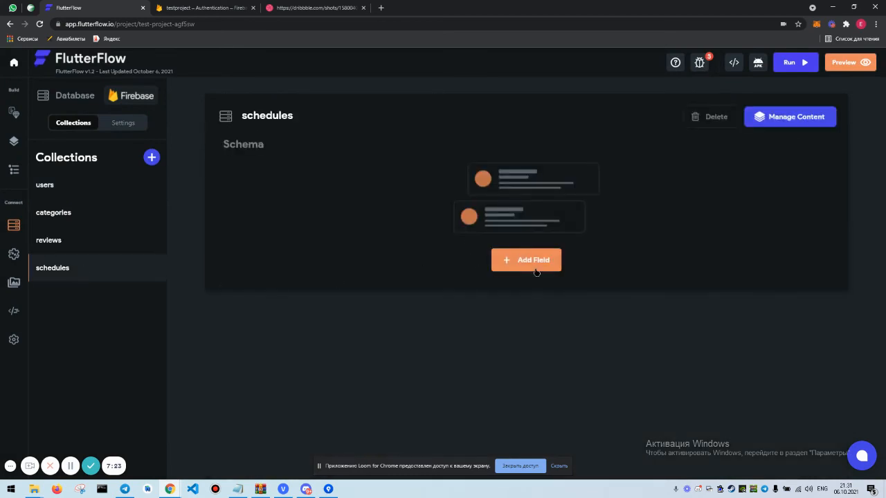
Add created_by referencing users and a created_at Timestamp field to schedules
type("created")
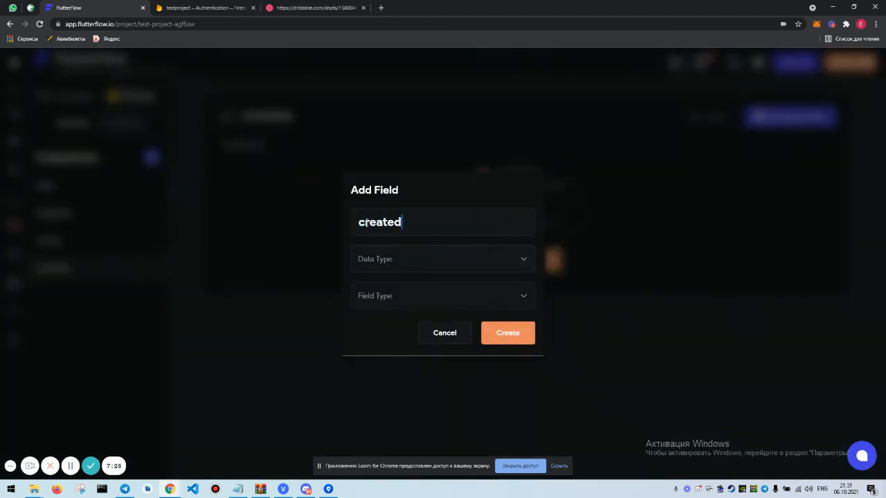
left_click(443, 259)
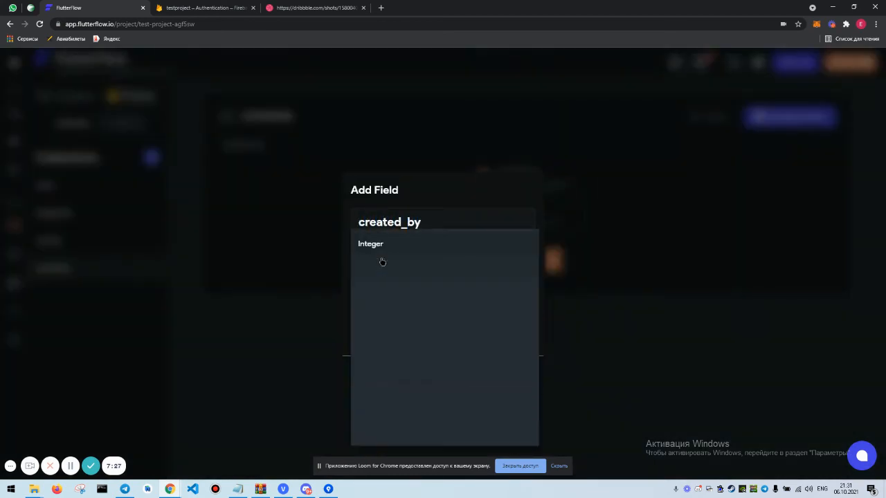
left_click(370, 244)
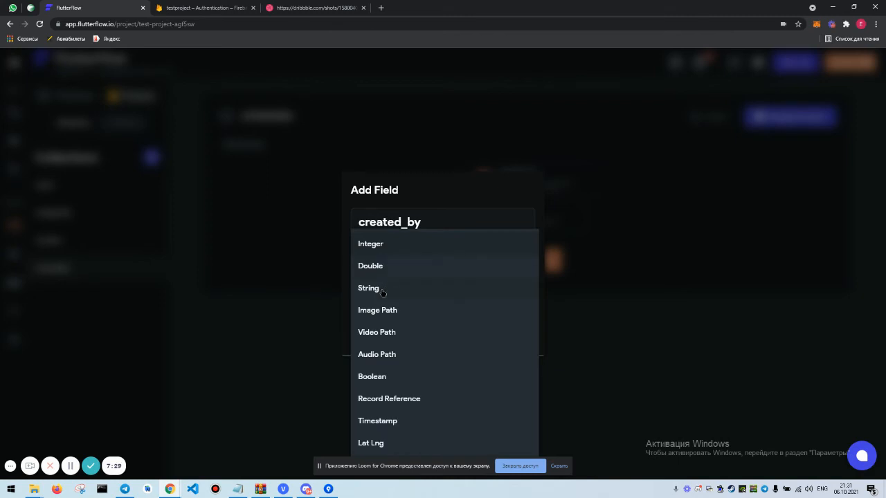
mouse_move(419, 381)
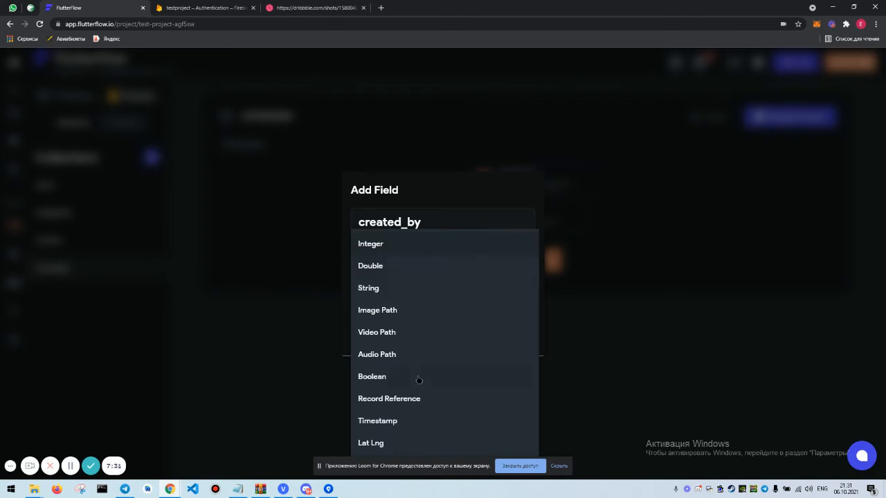
left_click(389, 398)
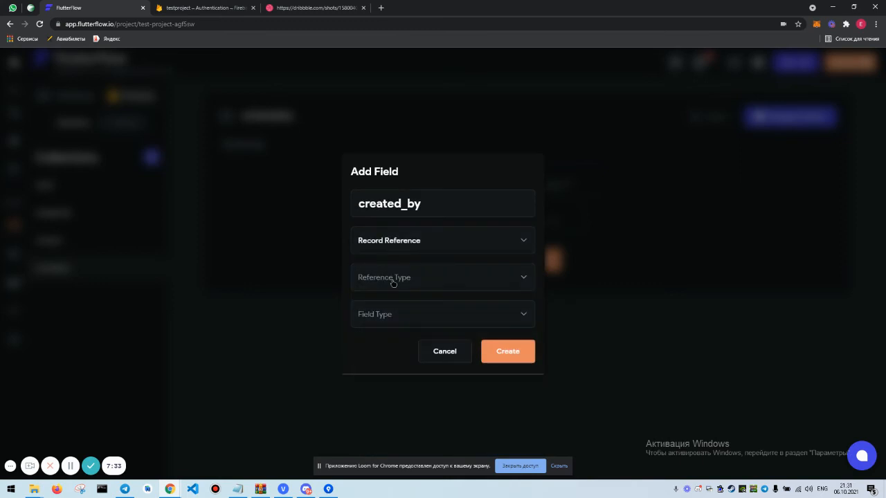
left_click(442, 277)
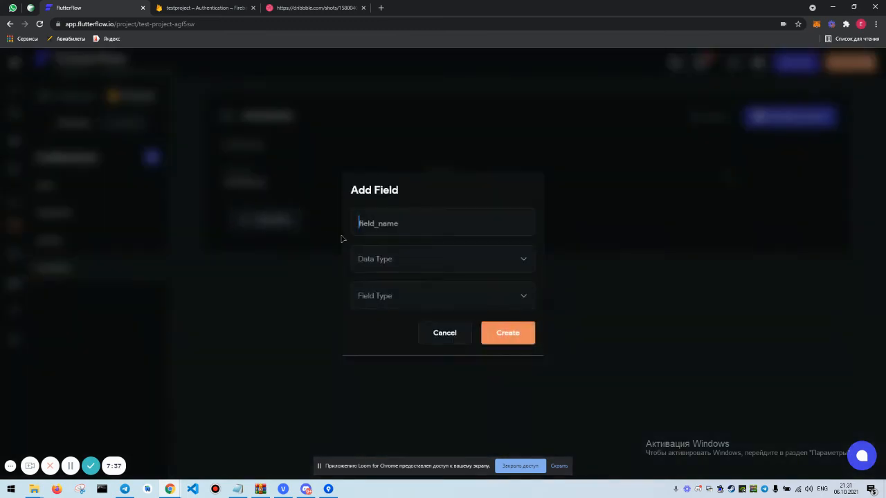
type("created_at")
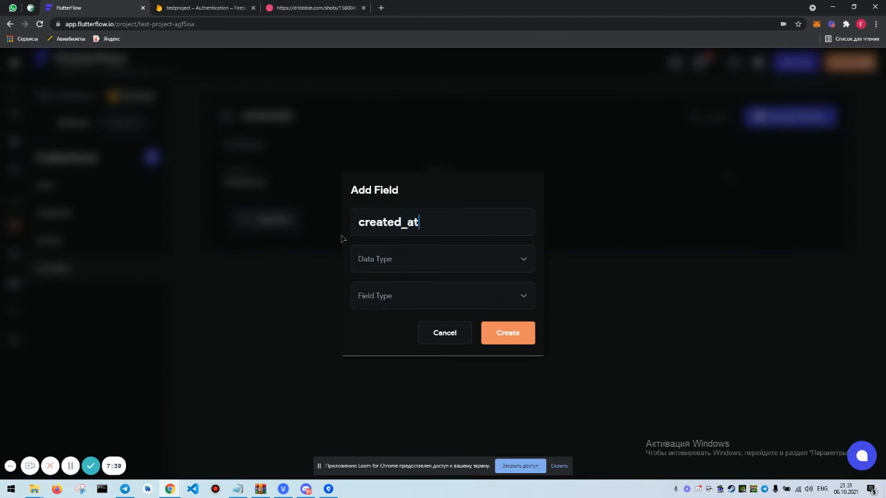
left_click(443, 259)
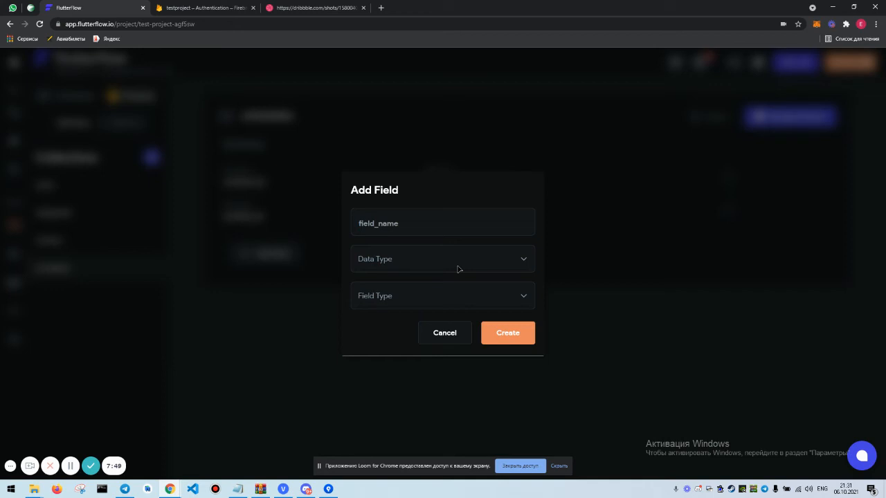
Add a date Timestamp field to schedules
type("date")
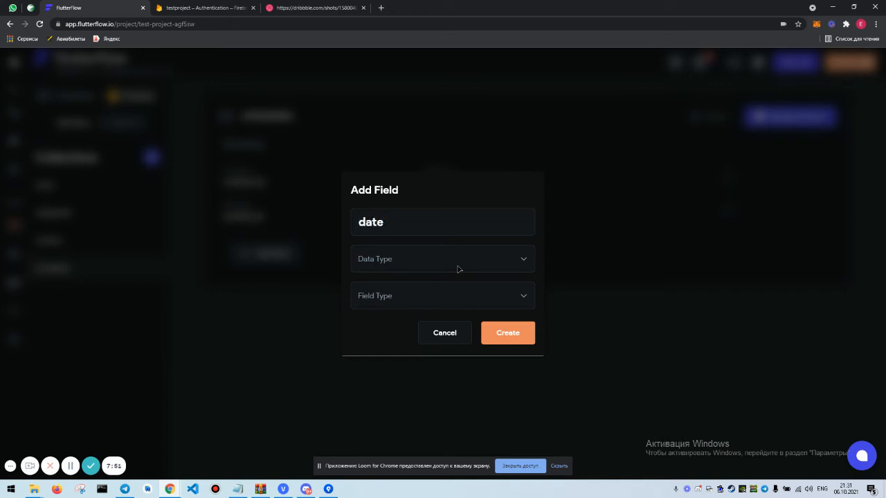
left_click(443, 258)
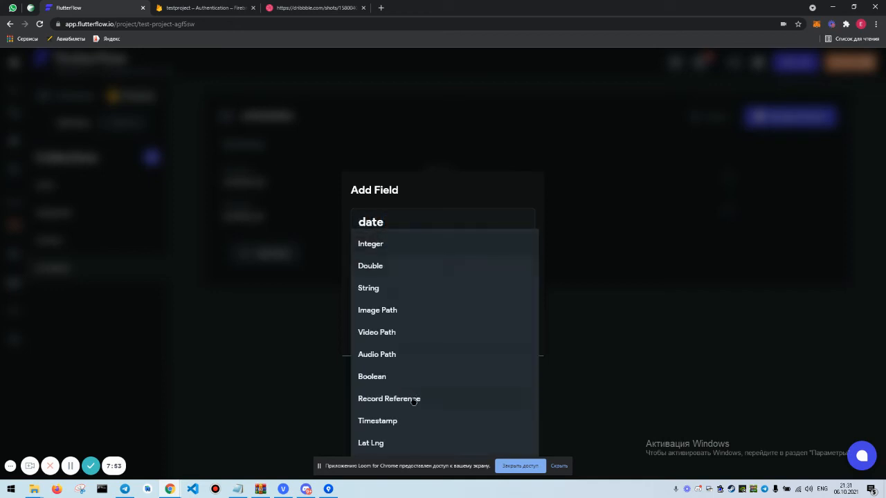
left_click(377, 421)
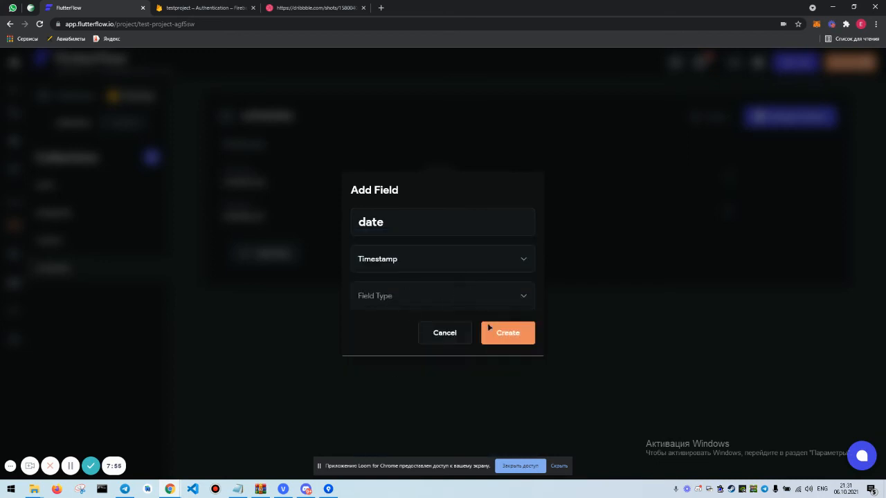
left_click(507, 333)
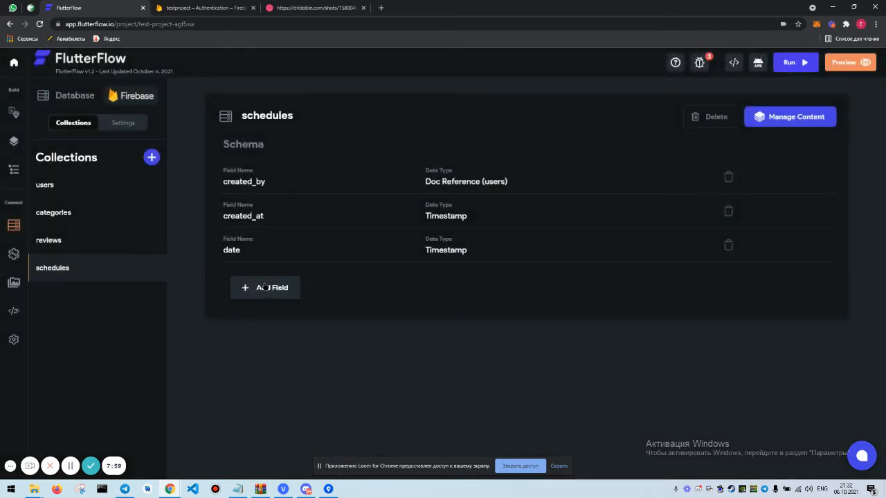
Add a calendar field to users as a Record Reference to Schedules
left_click(44, 185)
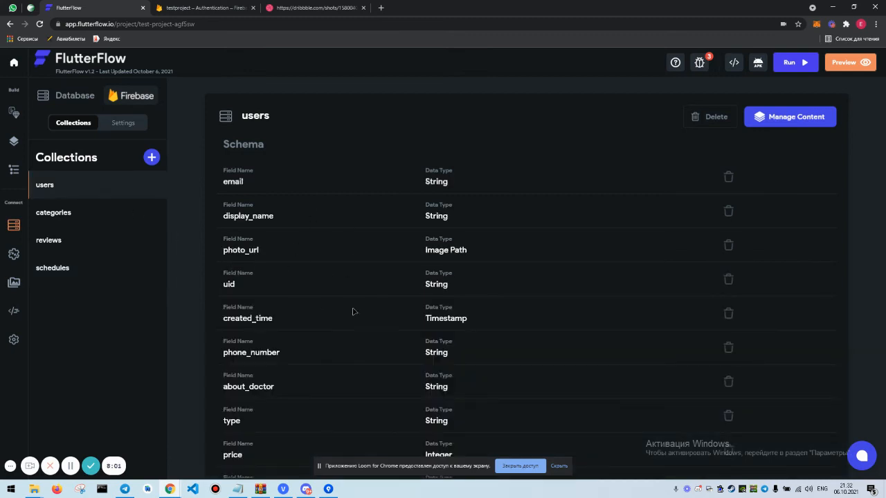
scroll("down", 3)
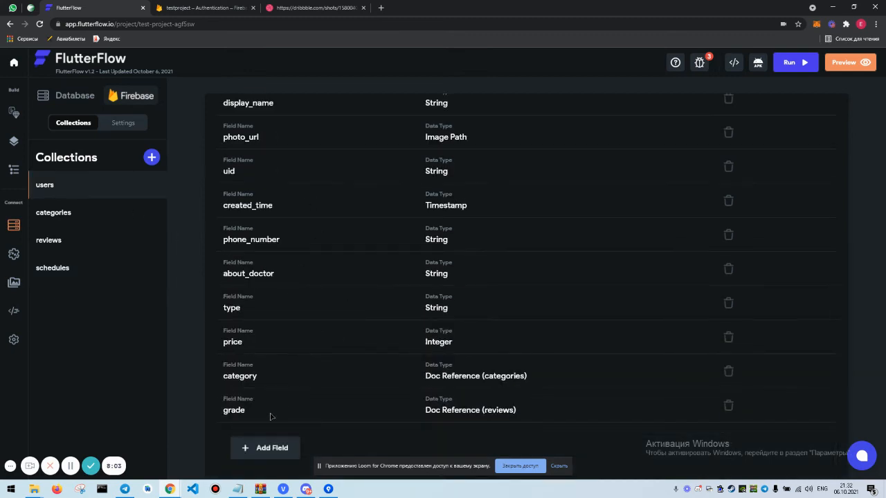
left_click(264, 448)
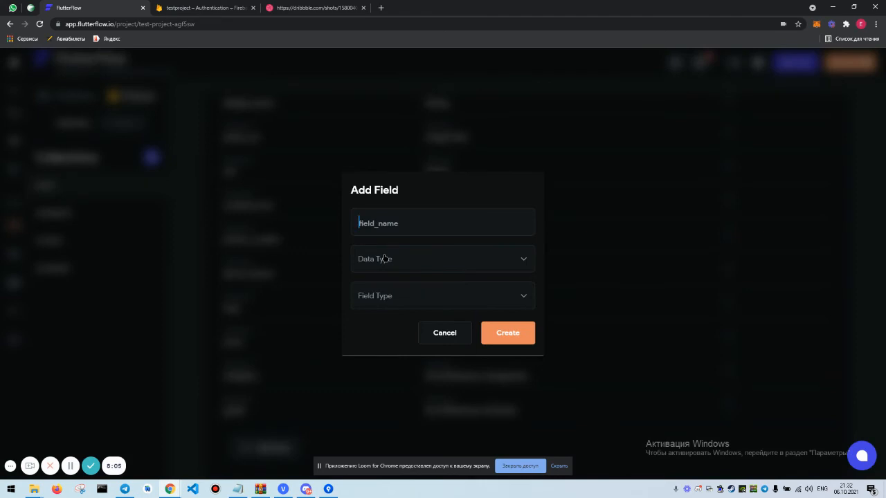
type("schedule")
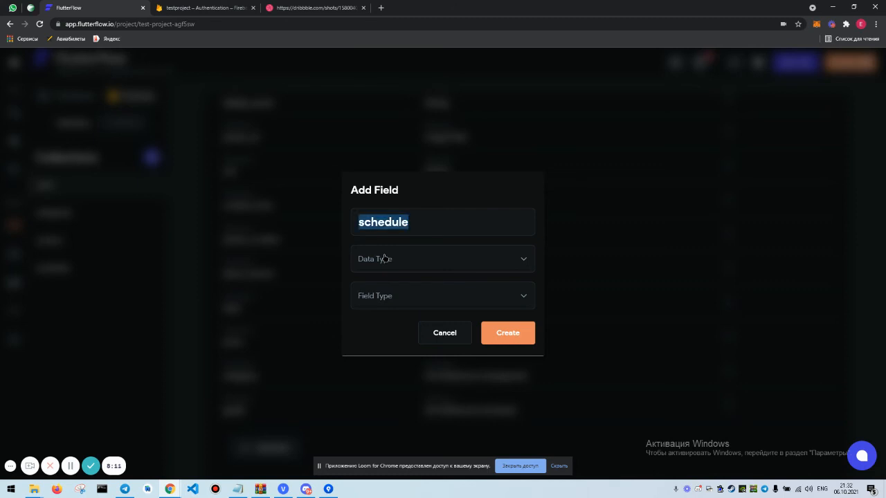
type("calendar")
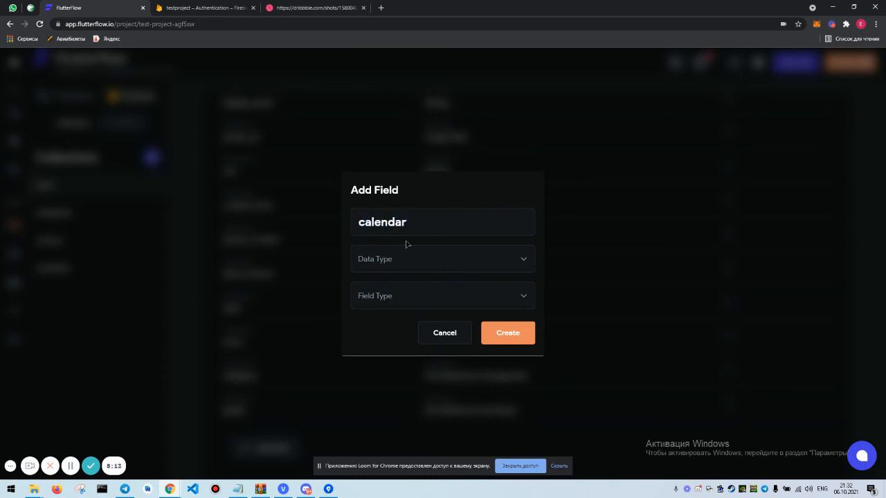
left_click(442, 259)
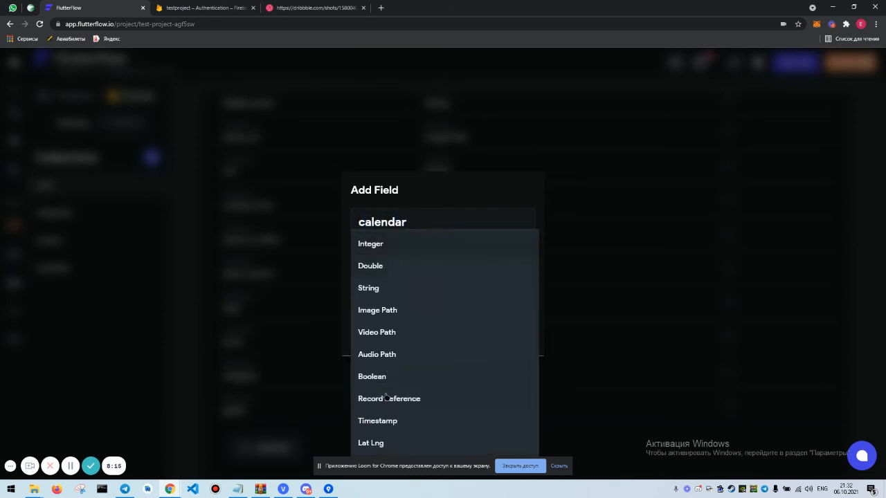
left_click(389, 399)
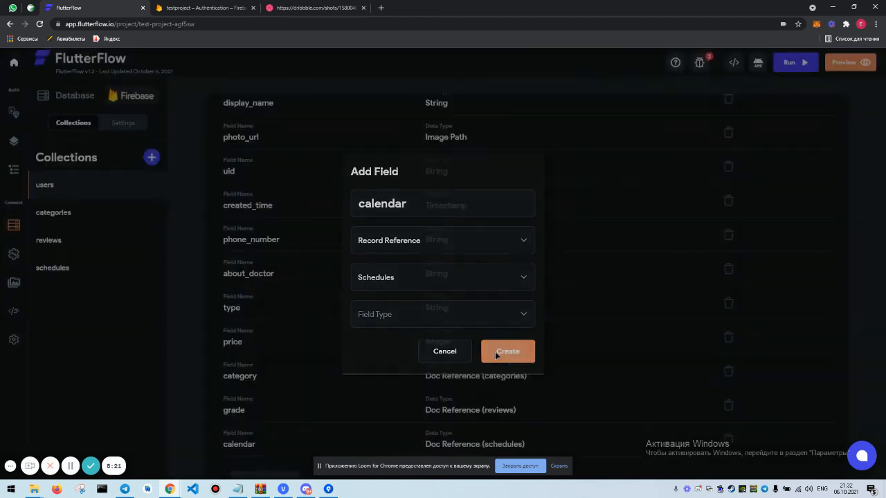
left_click(507, 351)
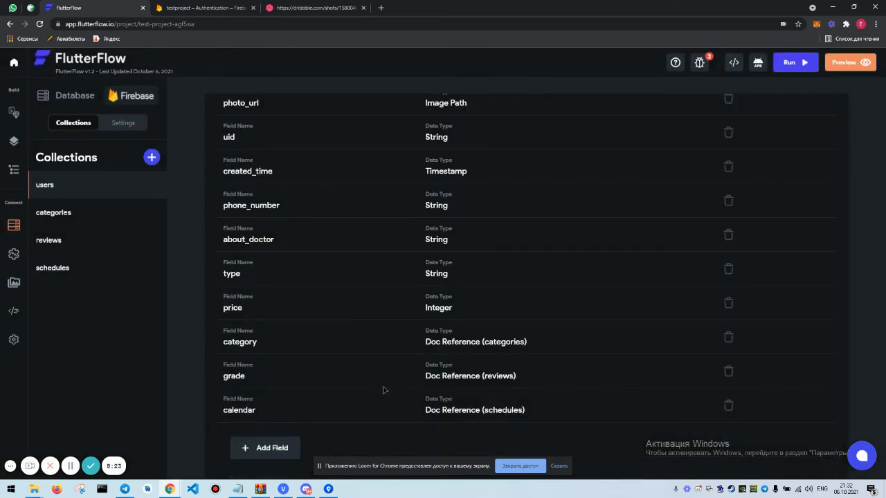
mouse_move(319, 395)
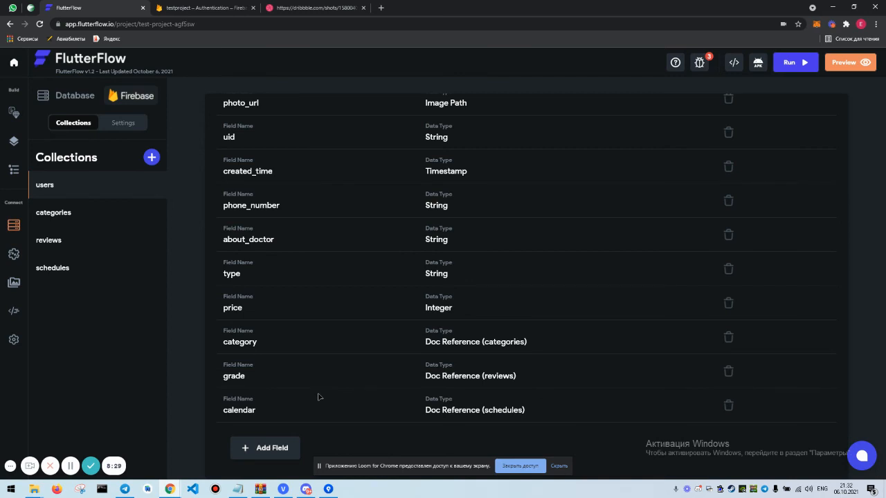
mouse_move(374, 386)
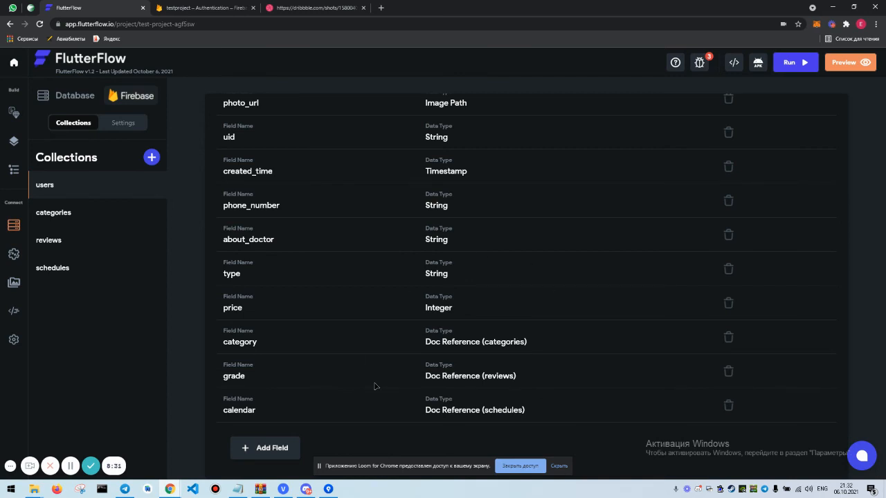
mouse_move(653, 408)
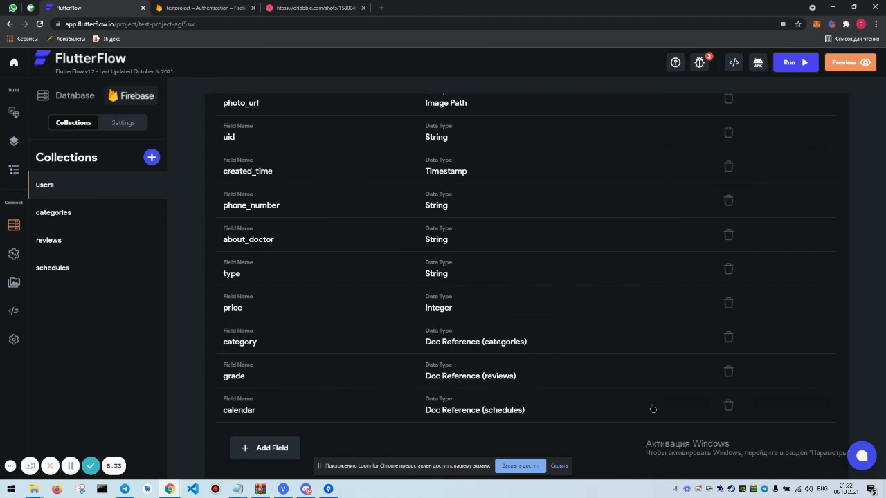
mouse_move(275, 365)
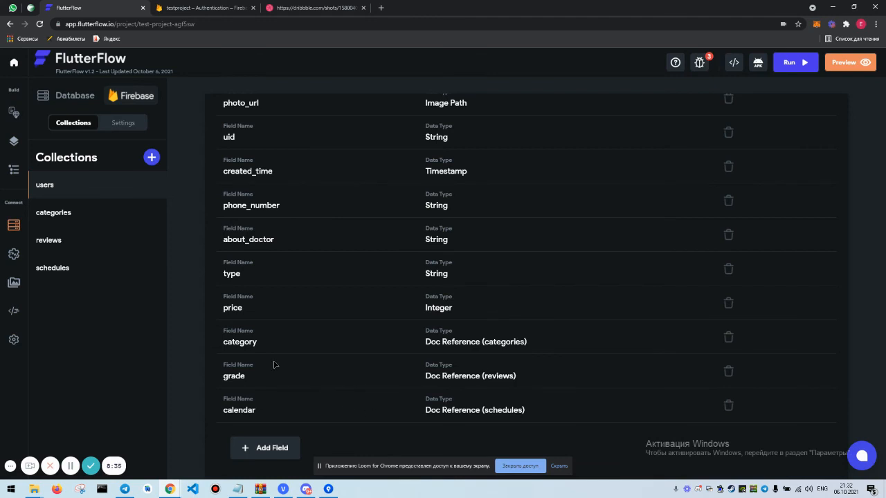
mouse_move(110, 309)
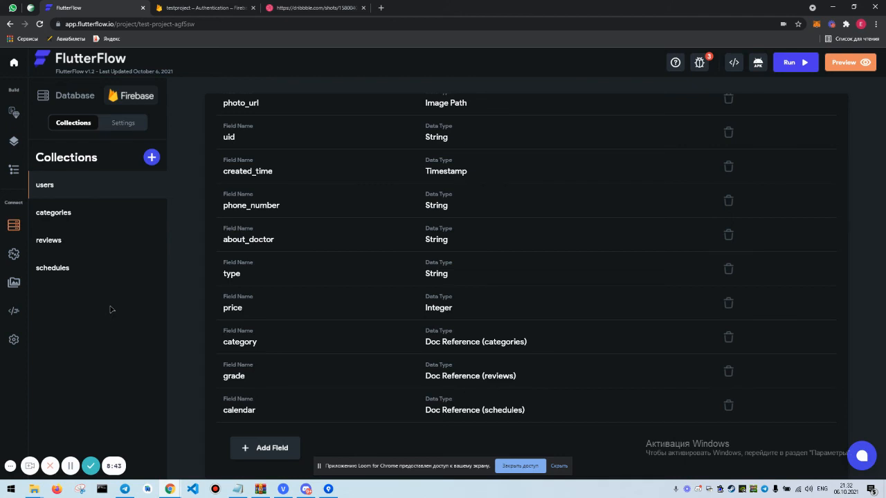
mouse_move(340, 290)
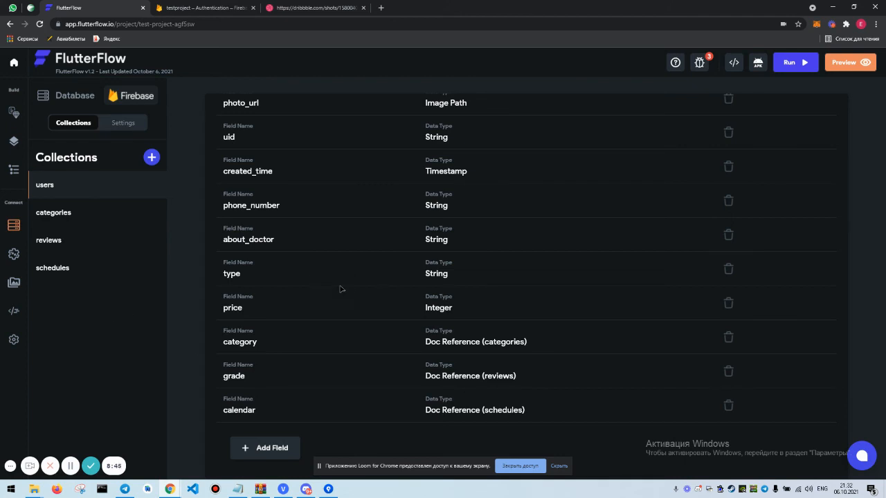
mouse_move(286, 391)
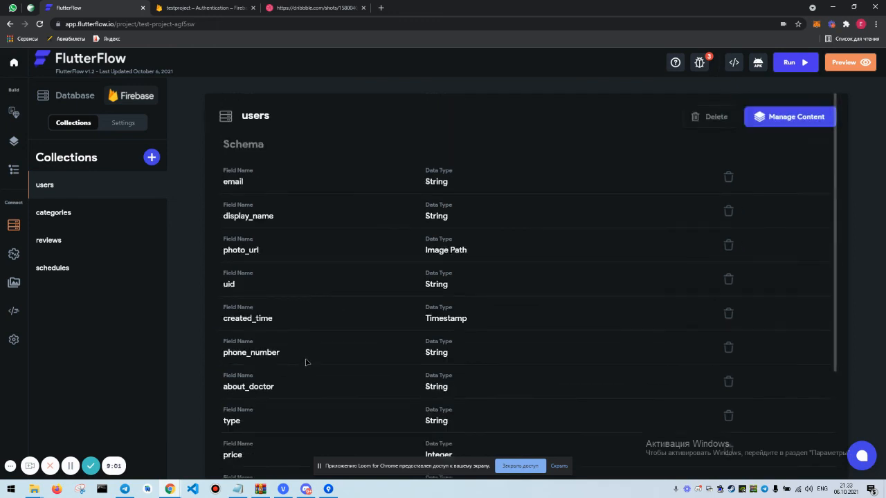
scroll("down", 3)
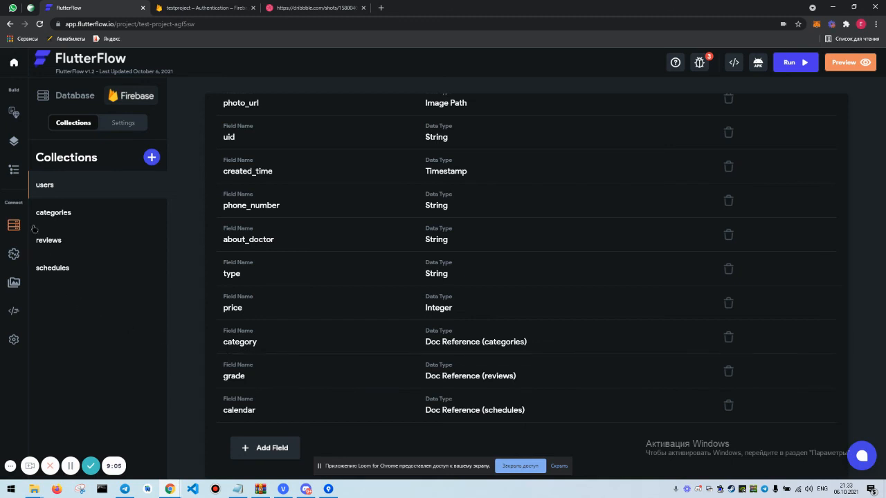
mouse_move(139, 259)
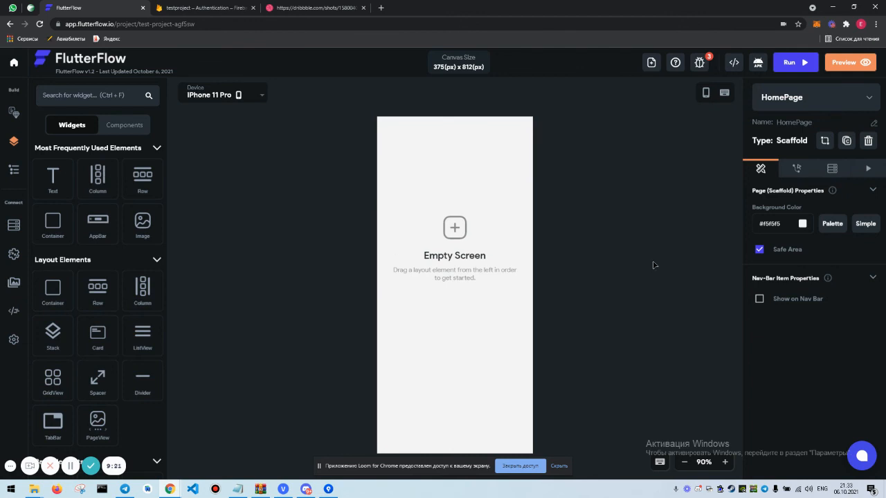
mouse_move(293, 299)
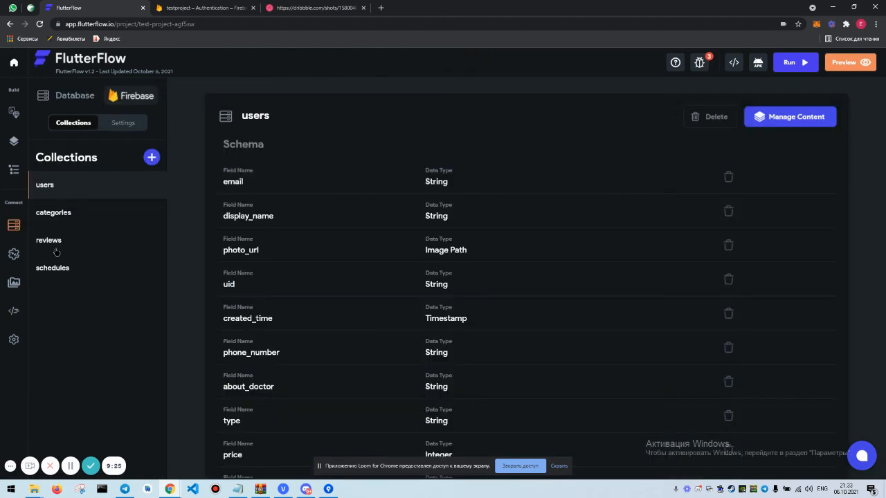
left_click(48, 240)
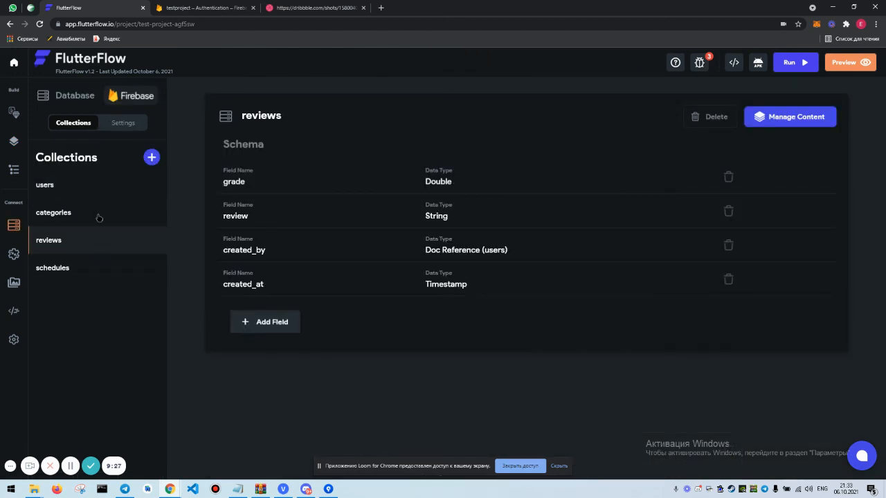
left_click(53, 212)
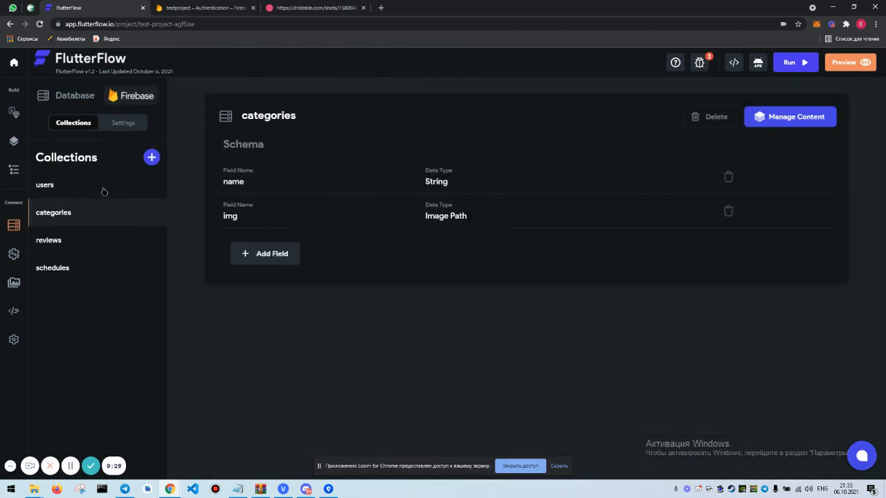
left_click(45, 185)
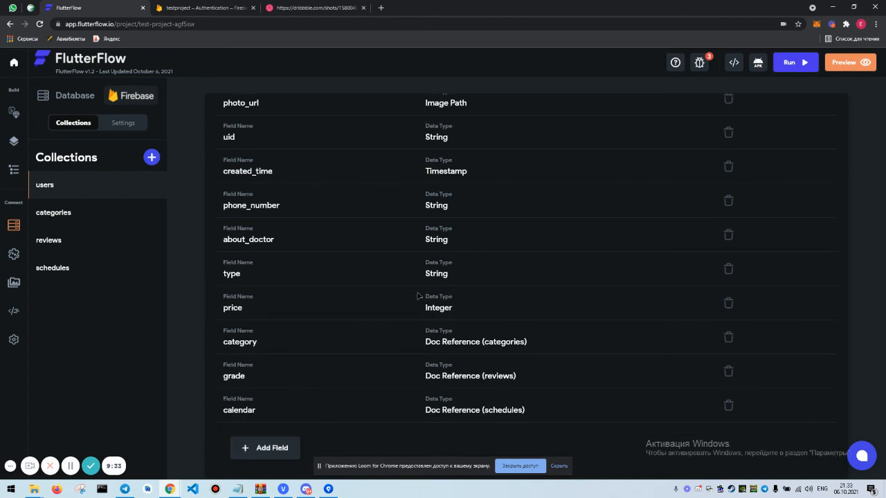
mouse_move(365, 314)
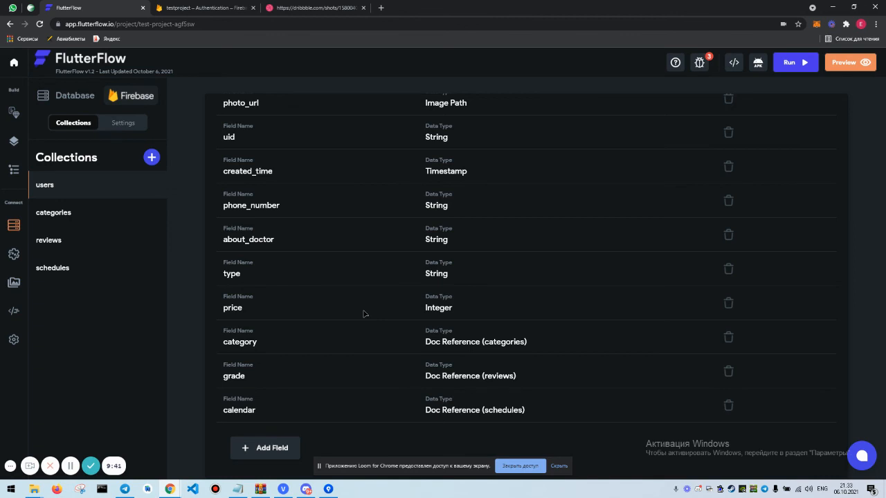
scroll("up", 3)
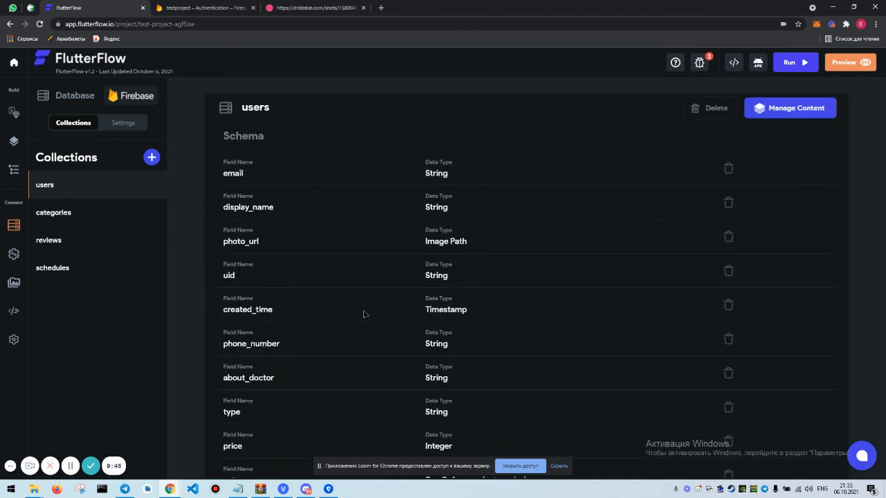
scroll("down", 3)
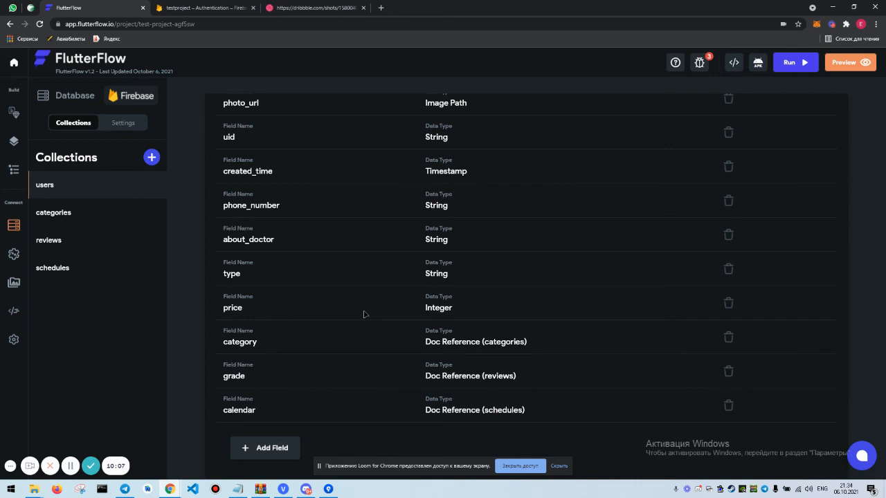
mouse_move(367, 312)
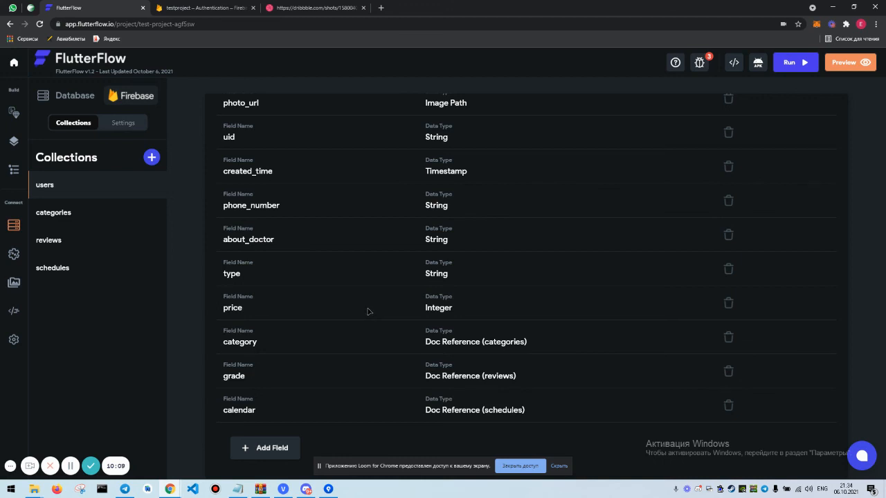